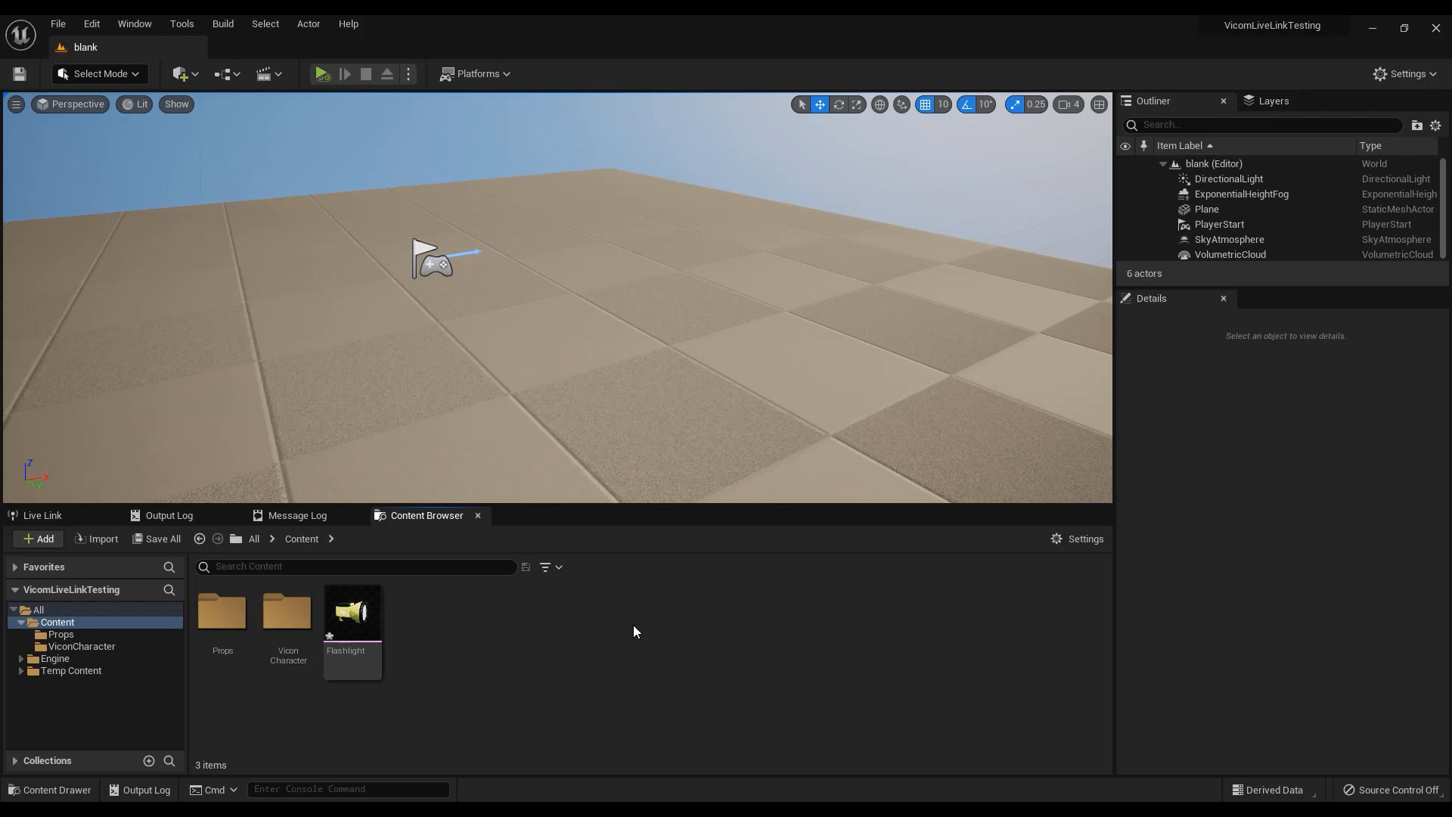
{"action": "mouse_move", "coordinate": [1, 448]}
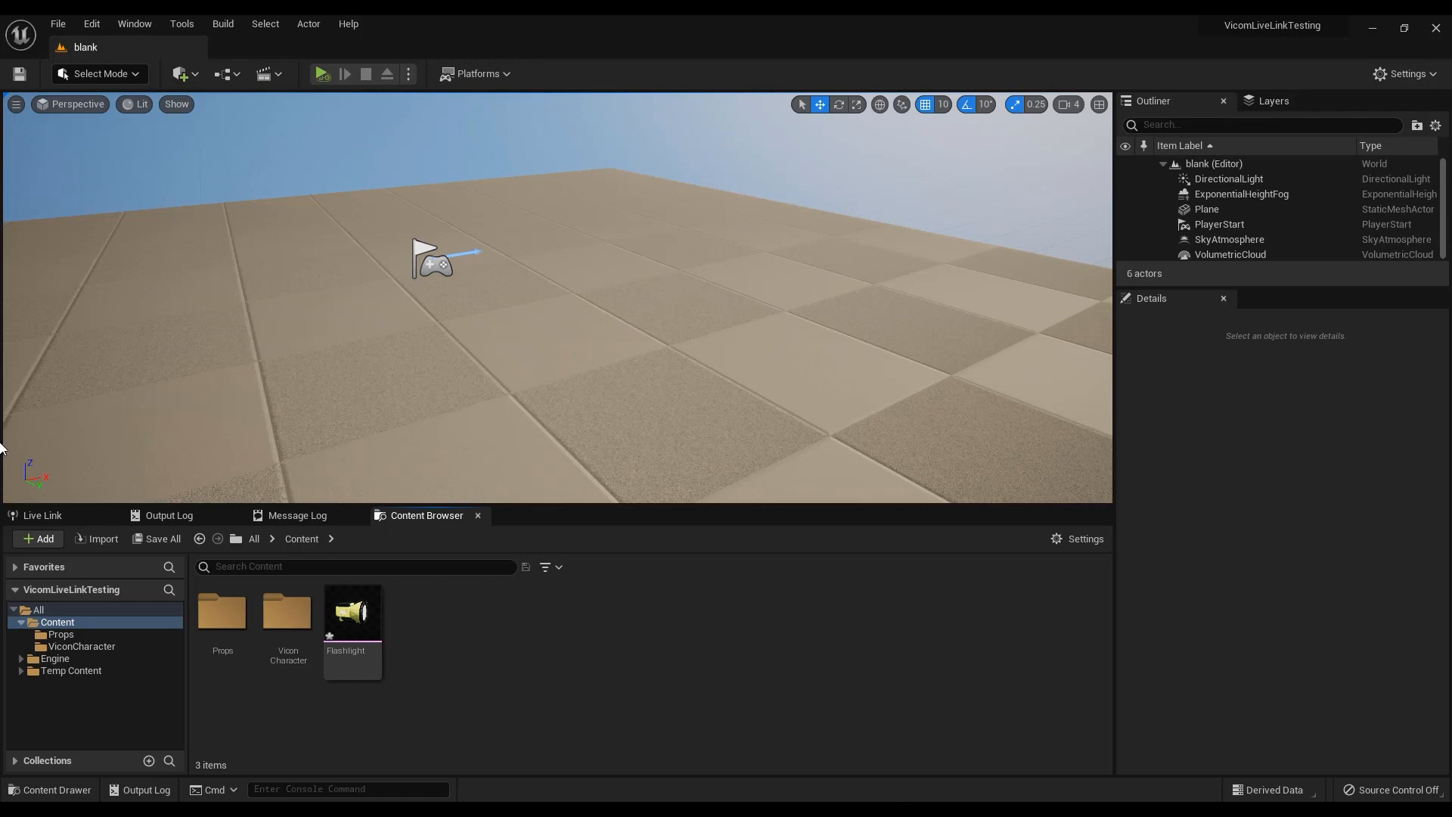
Check the Live Link source and its subjects, then return to the content list
{"action": "left_click", "coordinate": [42, 514]}
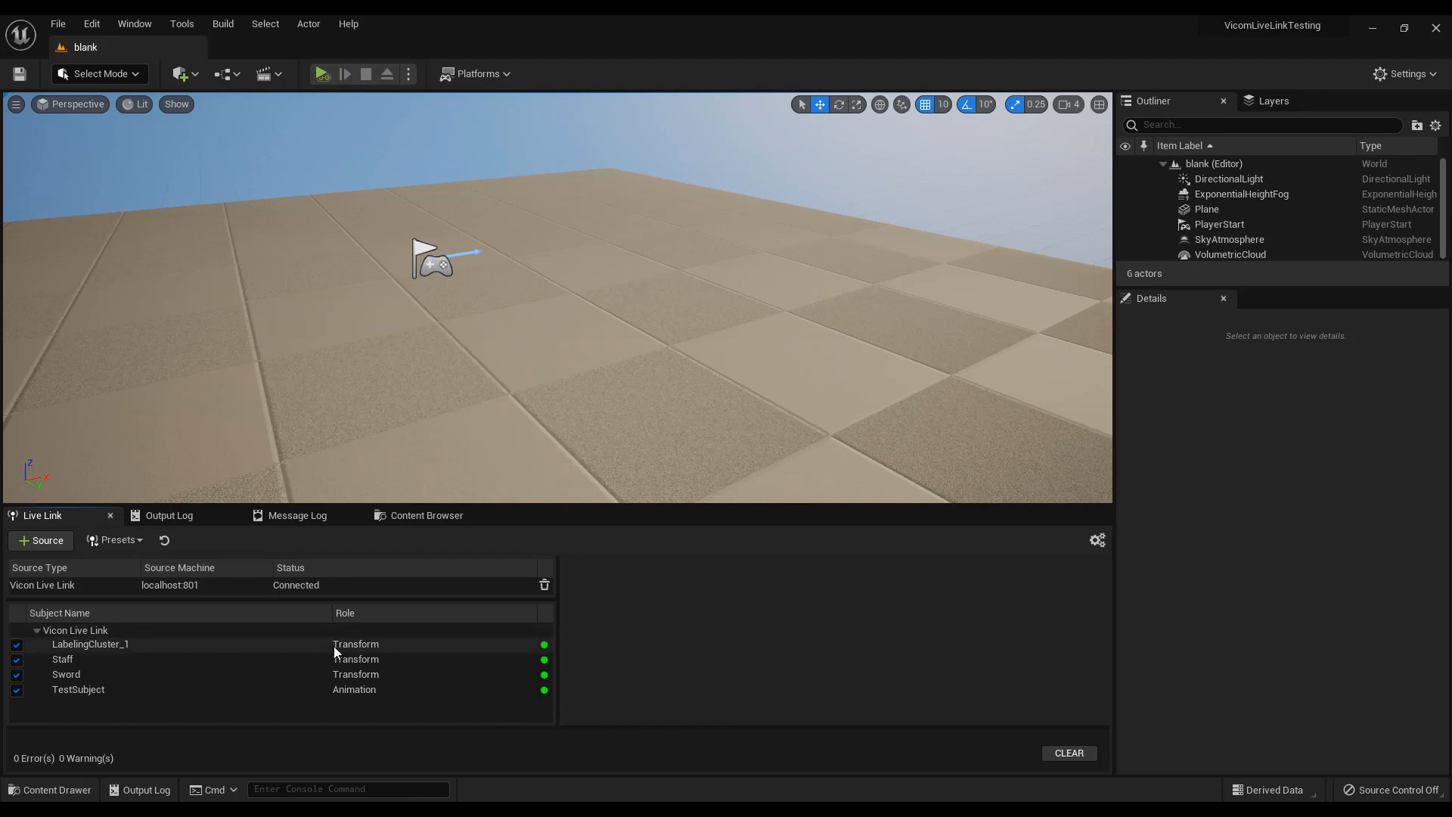
{"action": "mouse_move", "coordinate": [364, 655]}
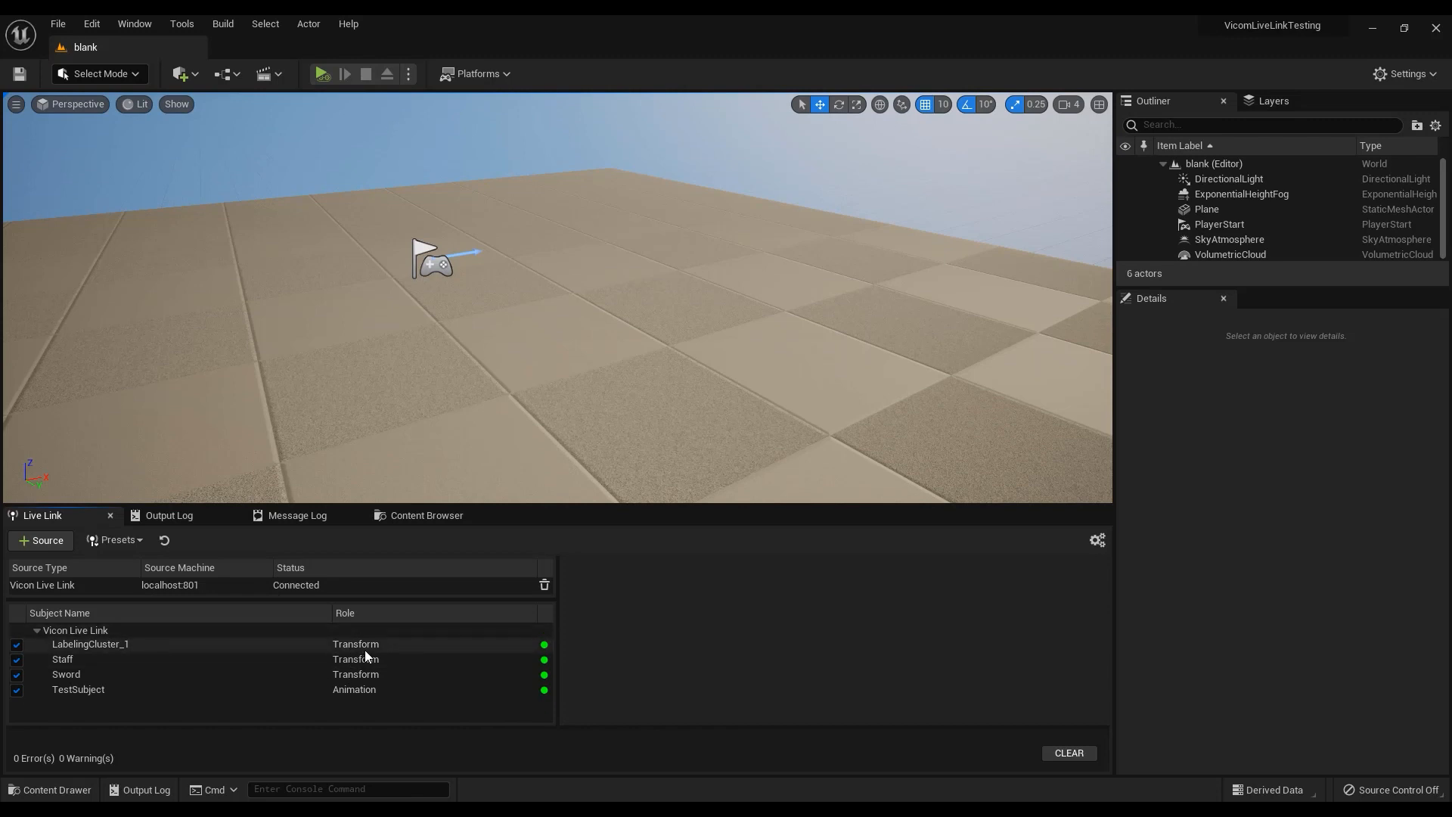
{"action": "left_click", "coordinate": [427, 514]}
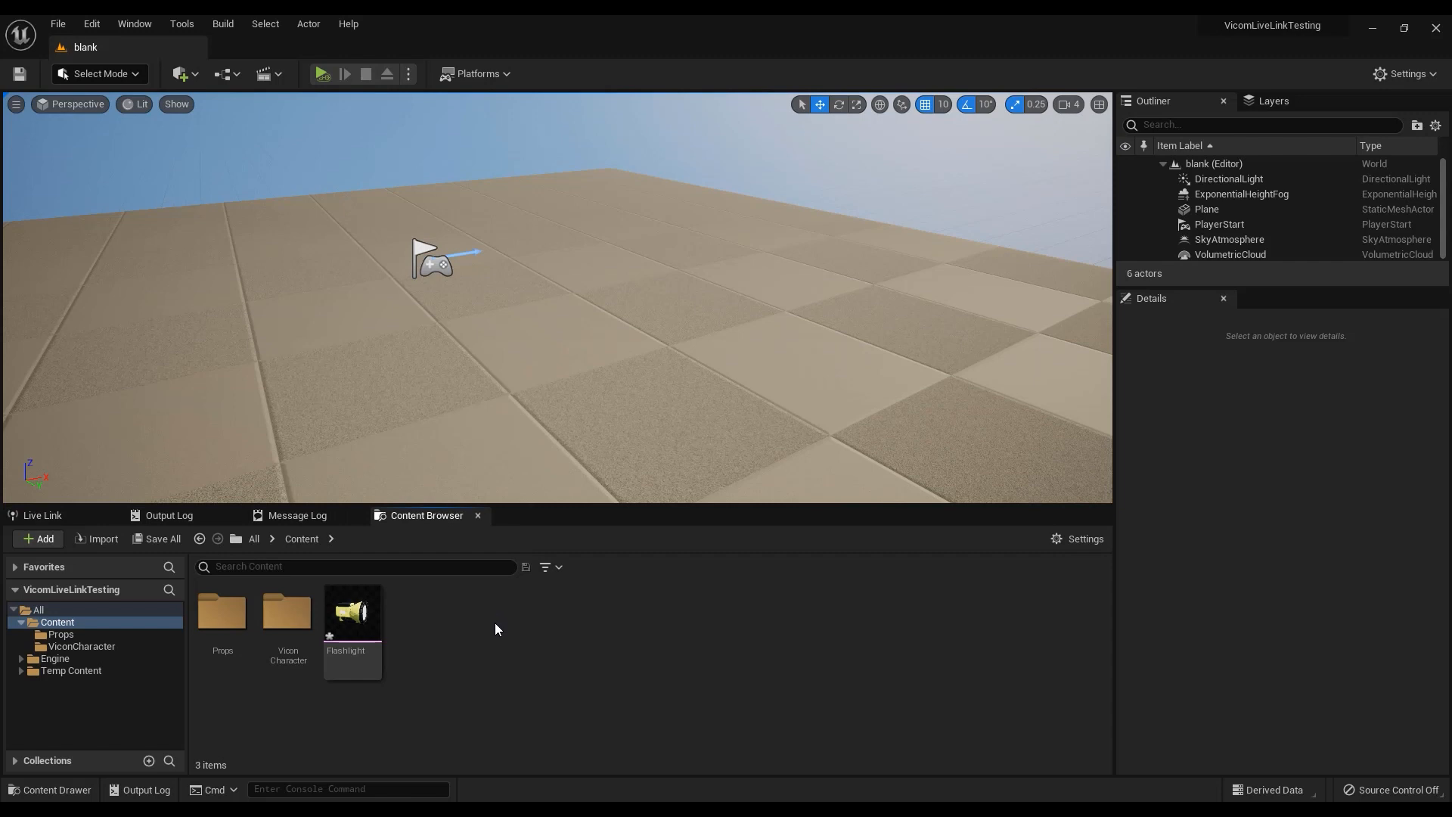
{"action": "mouse_move", "coordinate": [353, 620]}
{"action": "type", "text": "live"}
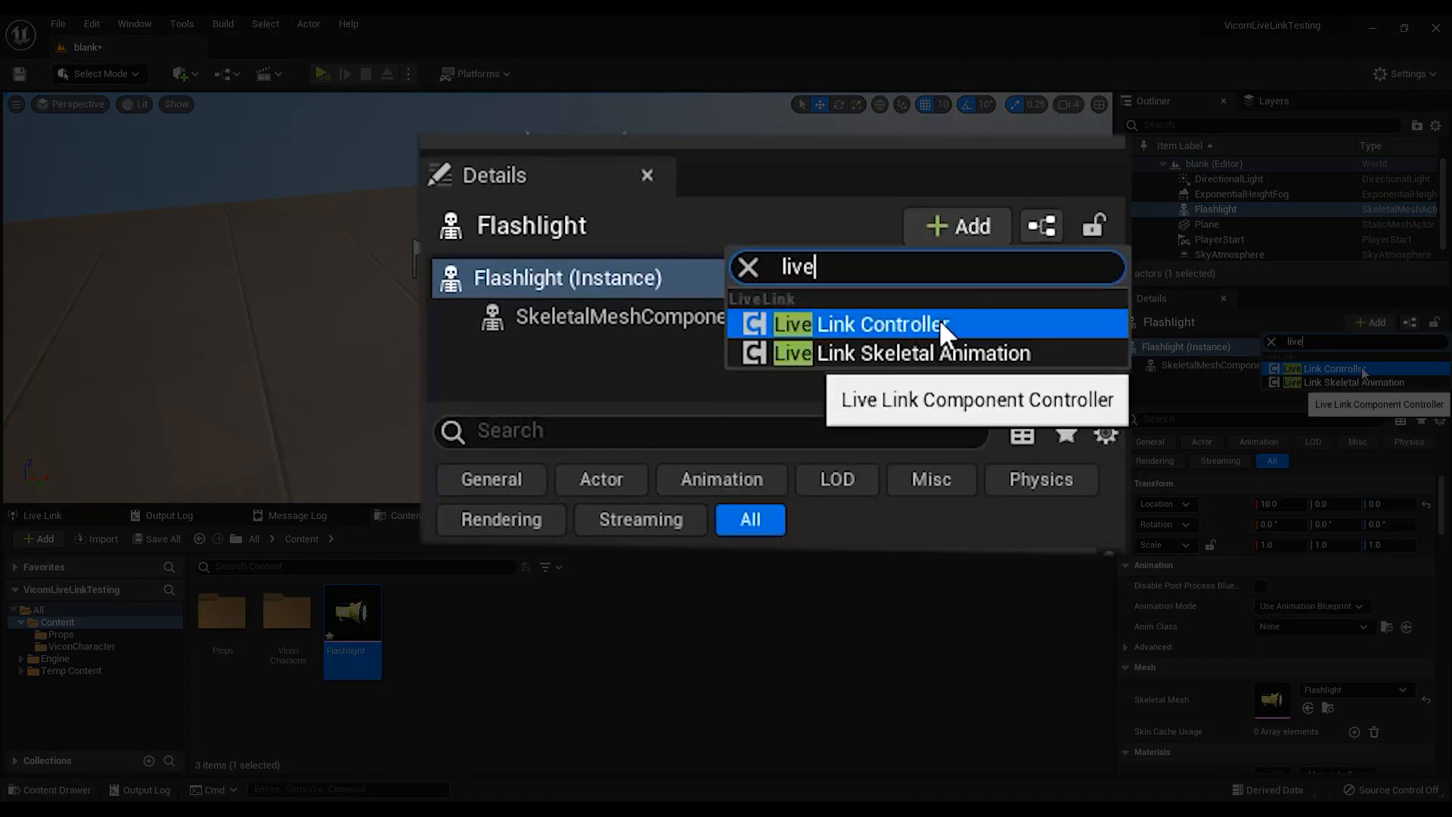
Give the Flashlight a Live Link controller driven by the Staff subject
{"action": "left_click", "coordinate": [881, 324]}
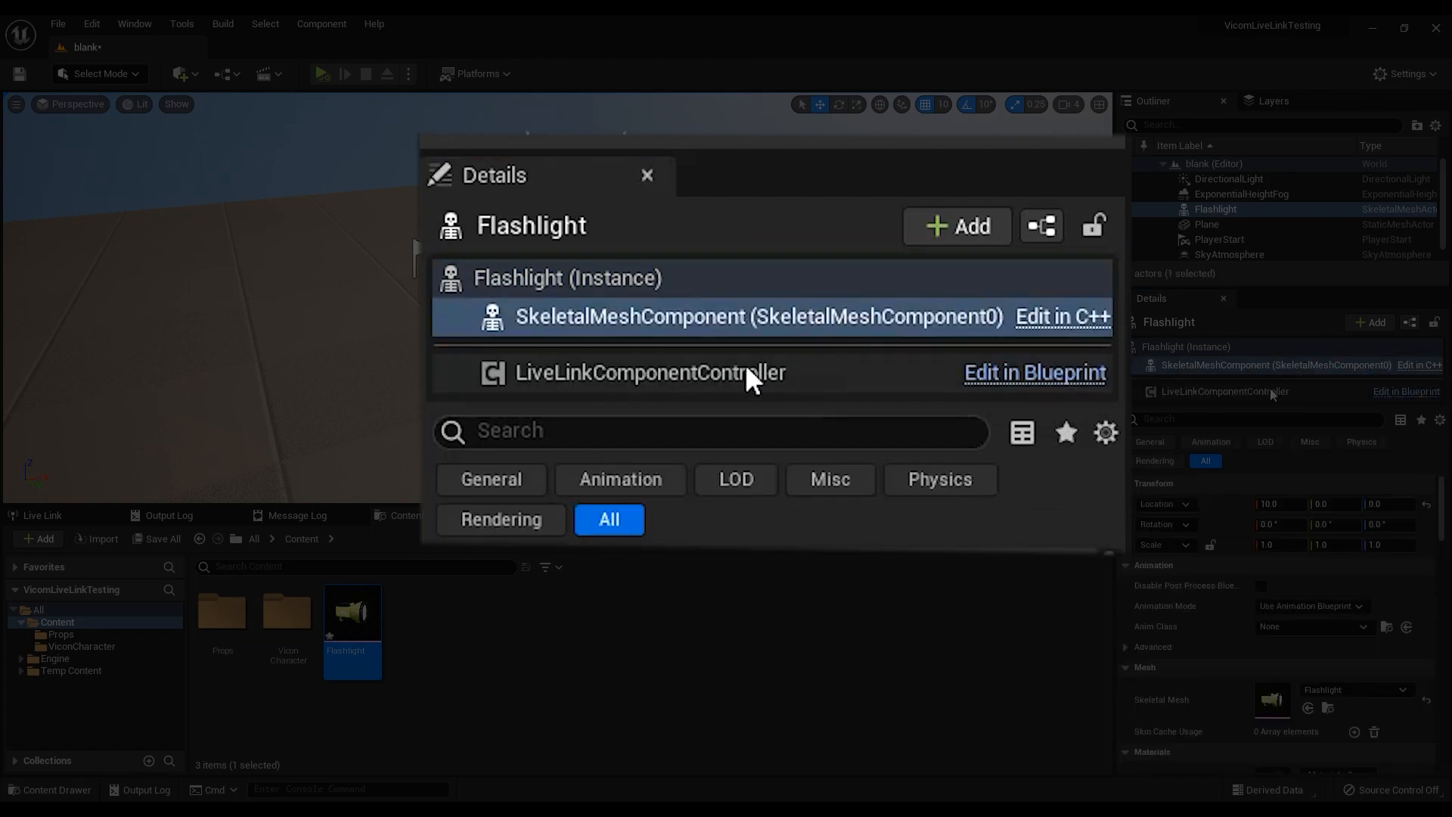
{"action": "left_click", "coordinate": [649, 372]}
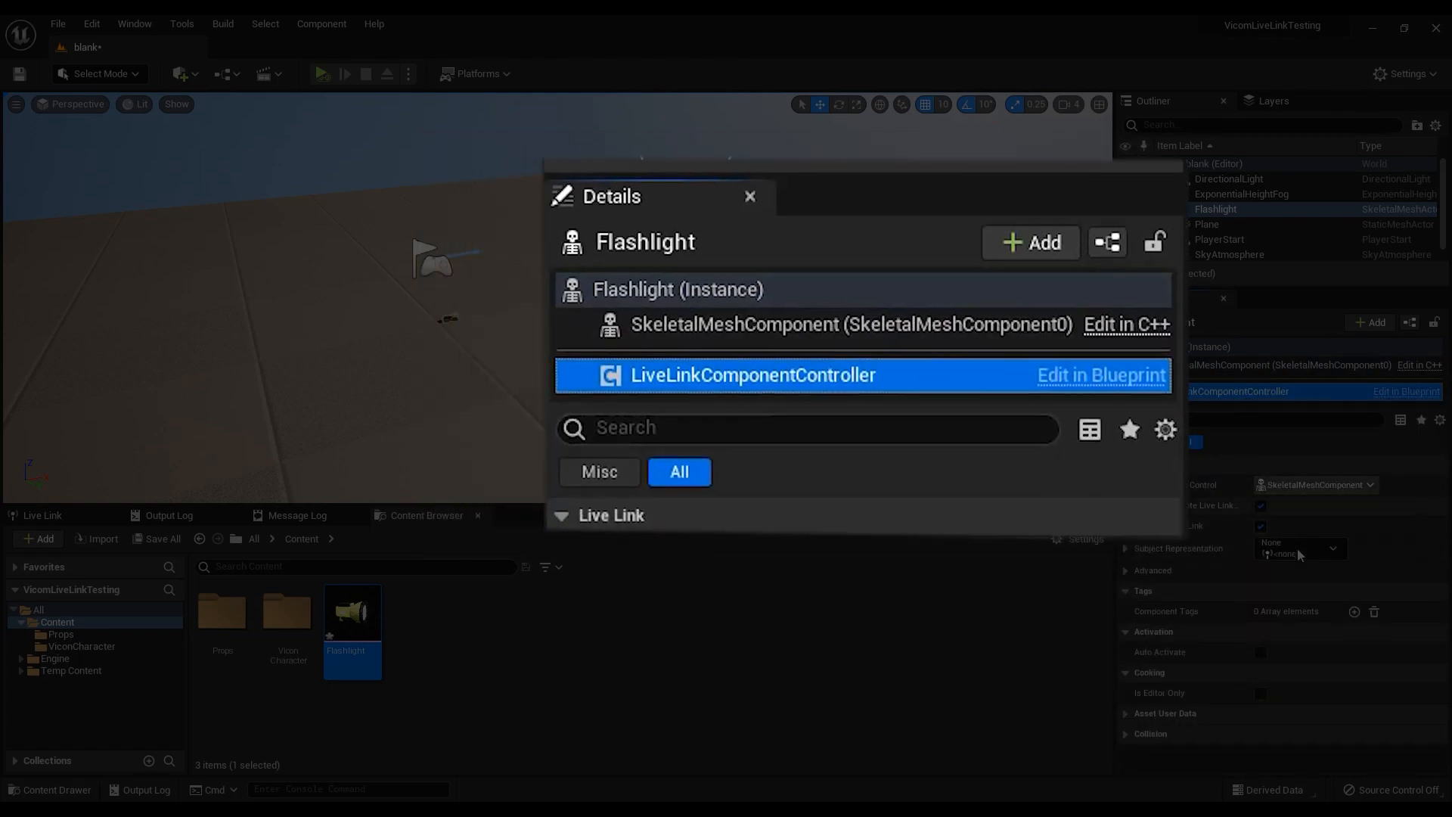
{"action": "left_click", "coordinate": [1296, 547]}
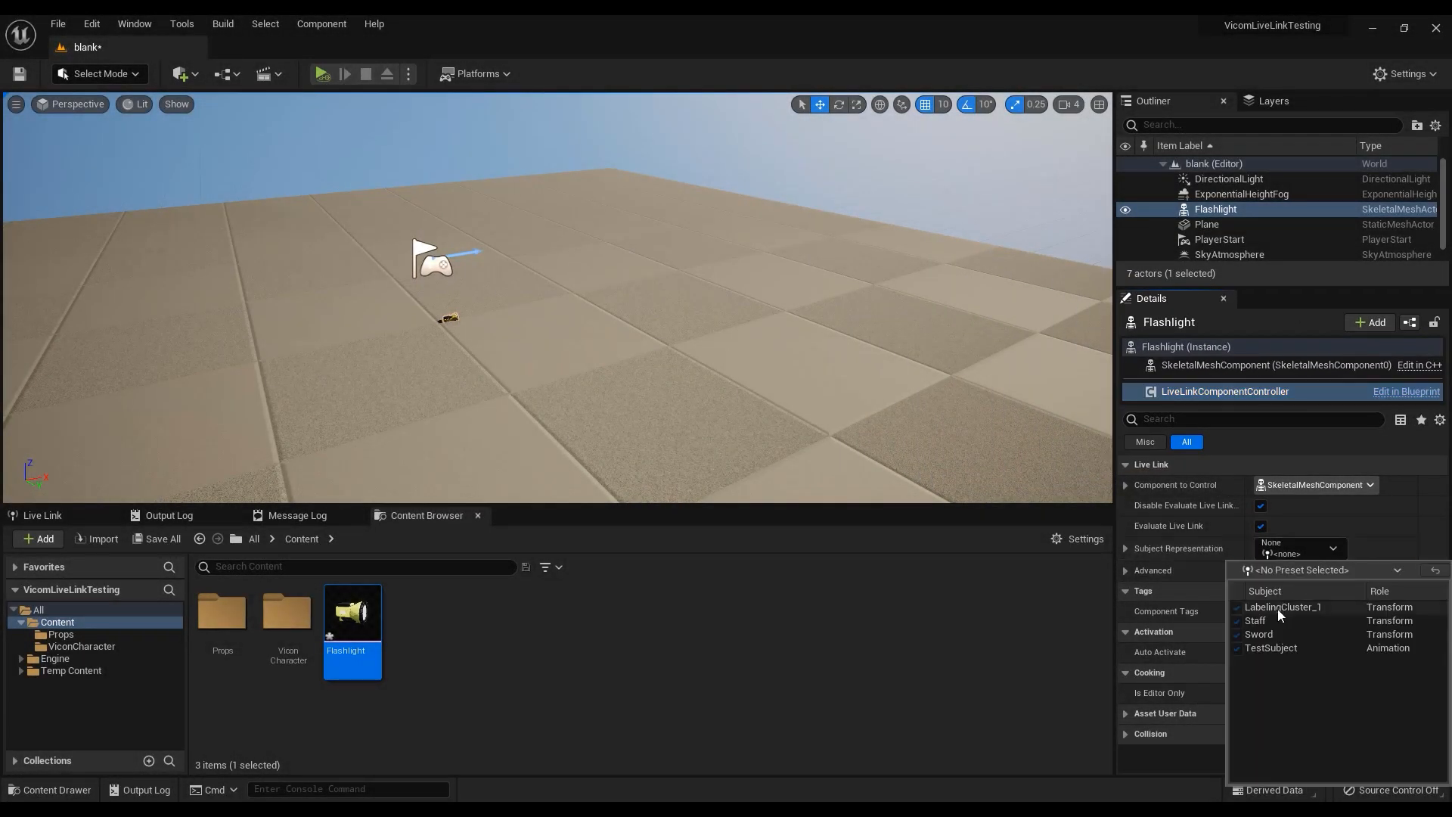
{"action": "left_click", "coordinate": [1257, 620]}
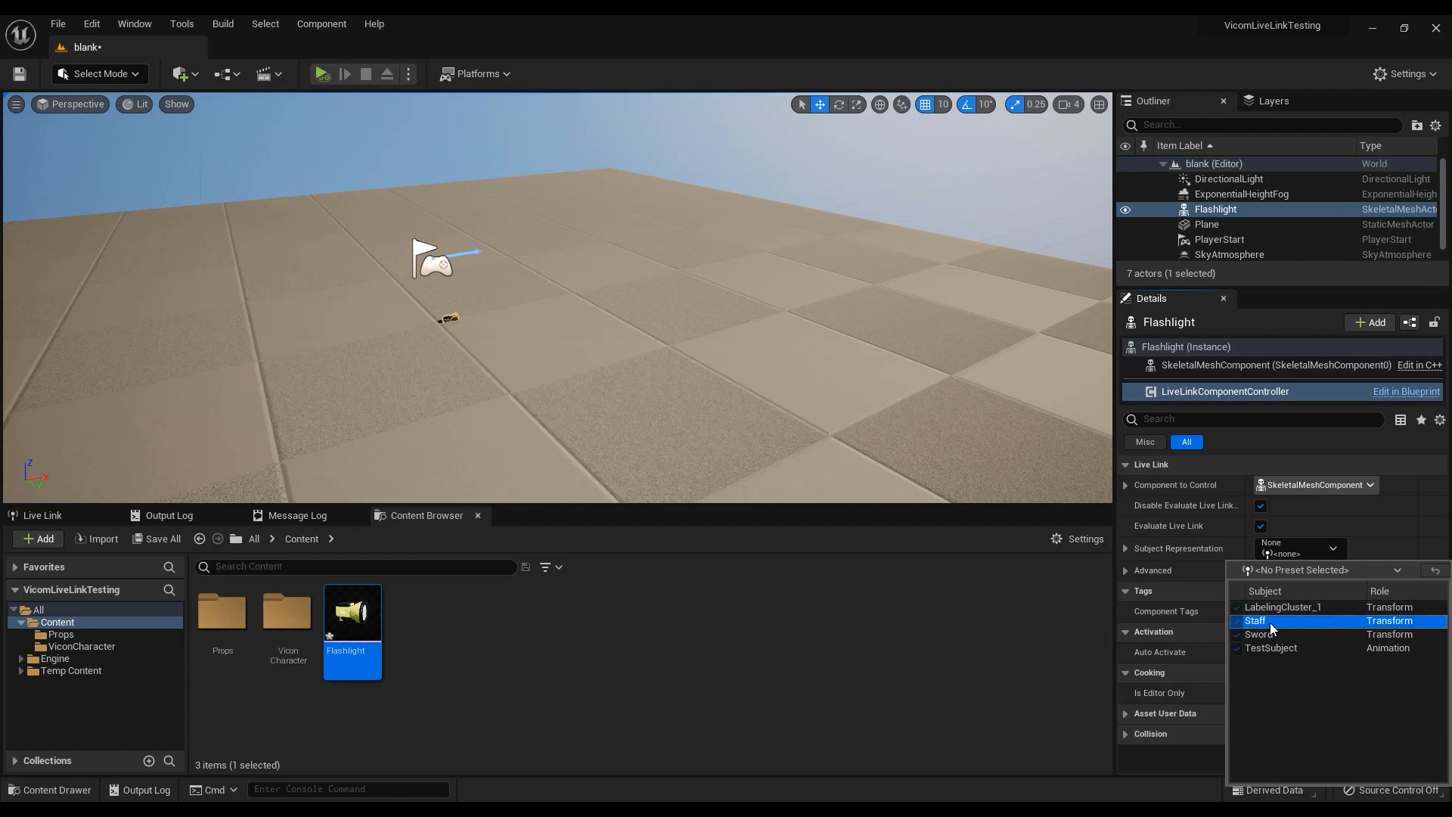
{"action": "left_click", "coordinate": [1255, 620]}
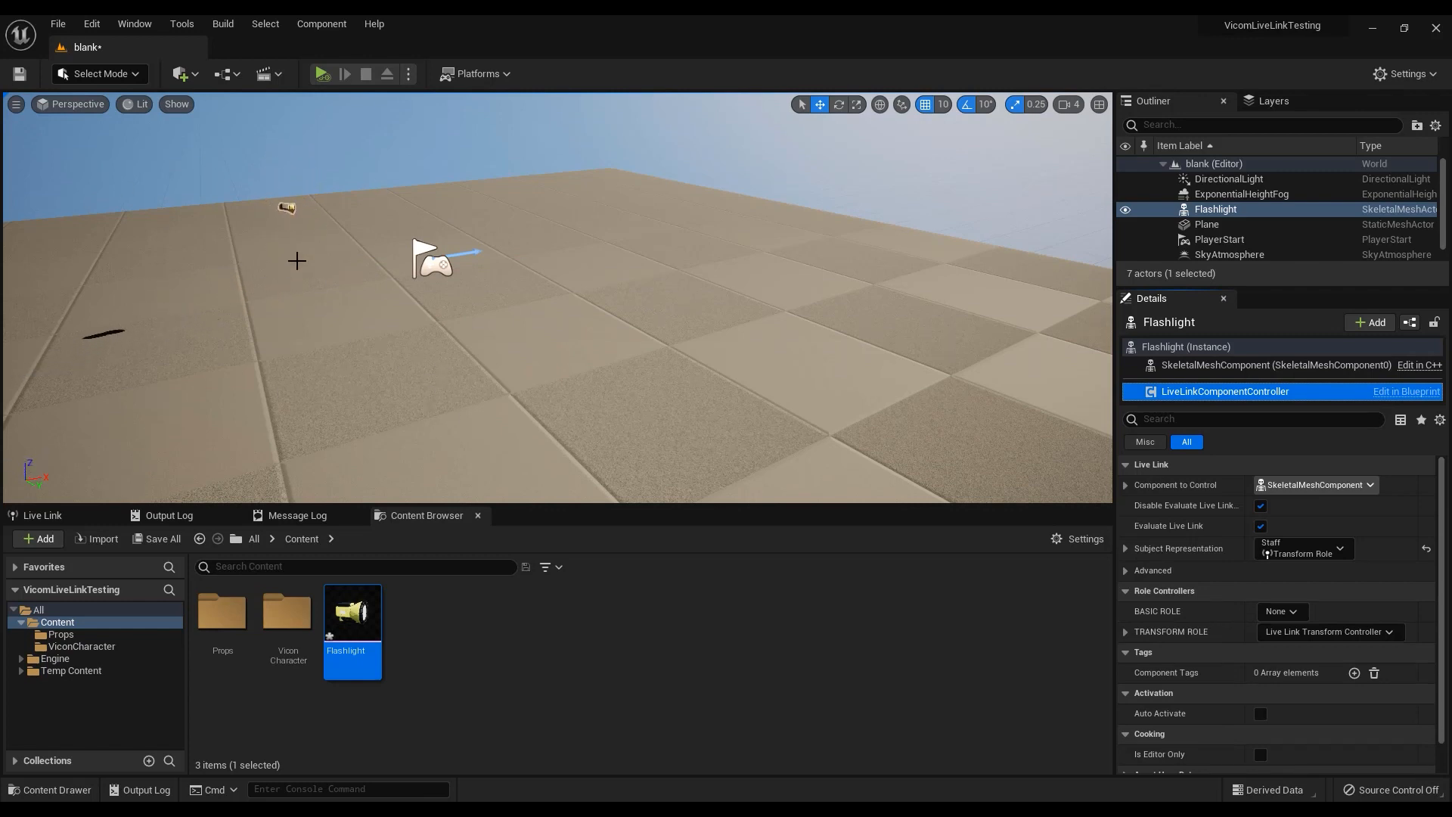
Reposition the Flashlight actor across the floor in the viewport
{"action": "left_click", "coordinate": [1207, 223]}
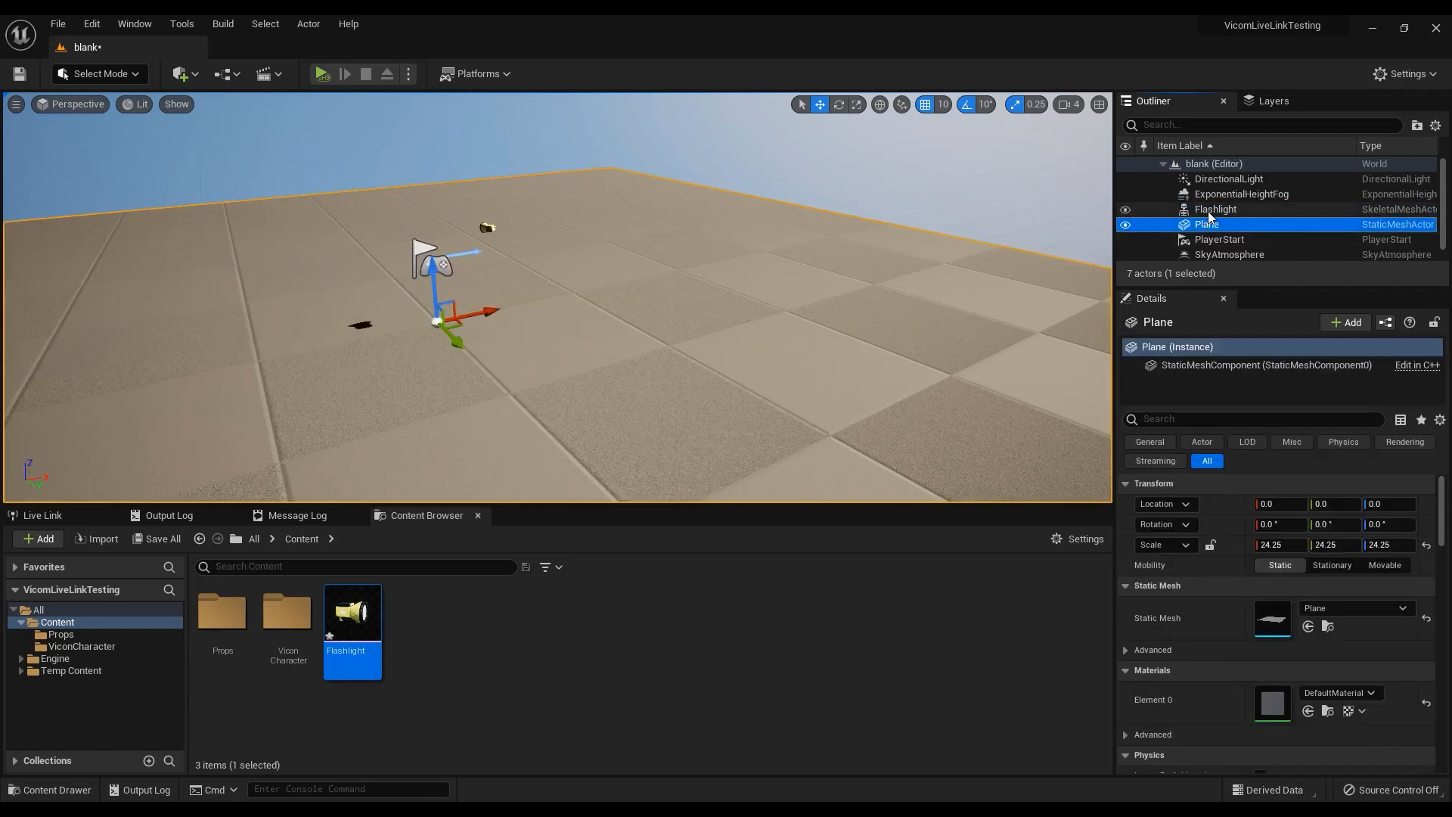
{"action": "left_click", "coordinate": [1217, 209]}
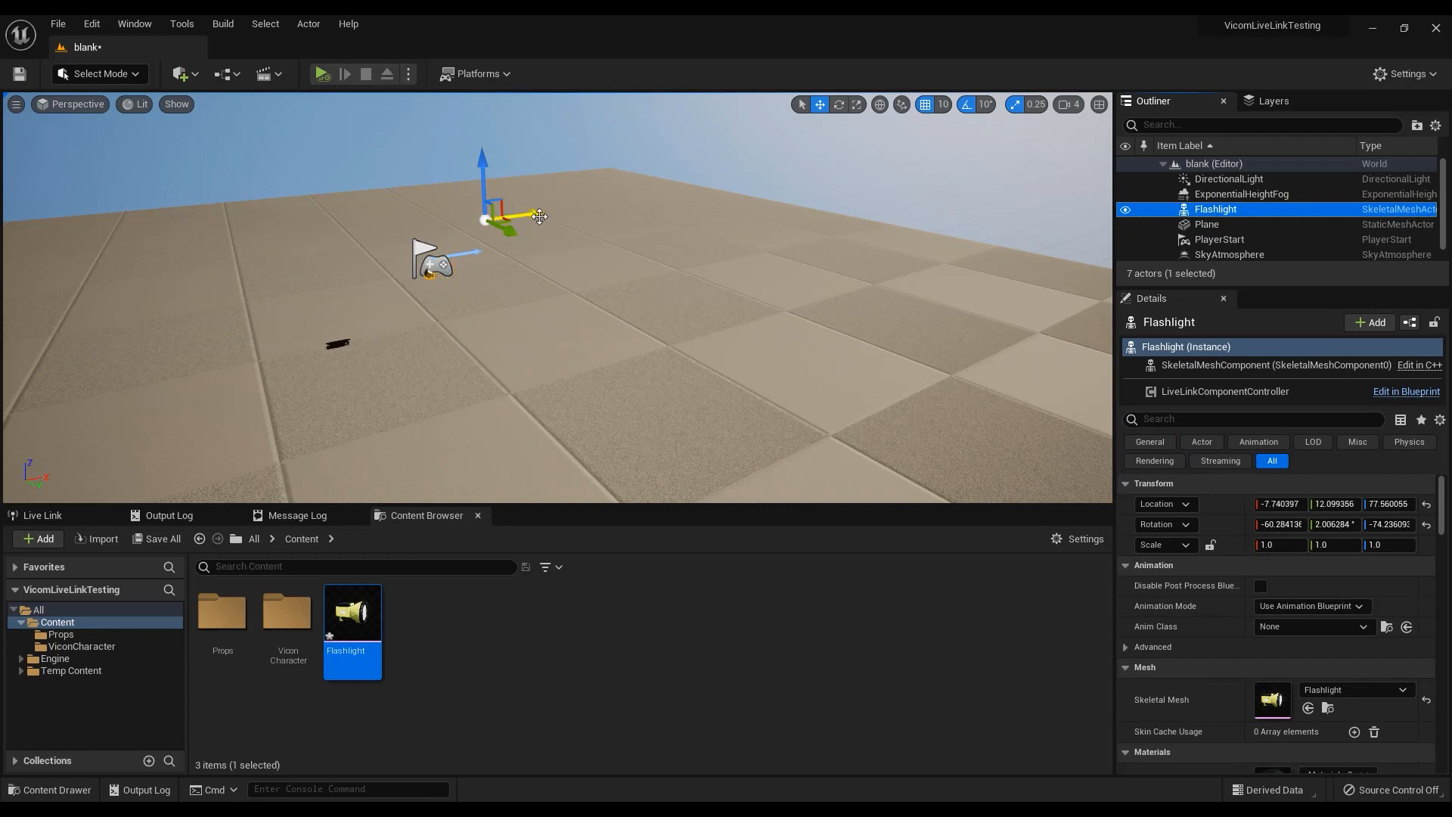
{"action": "left_click_drag", "start_coordinate": [533, 216], "coordinate": [542, 217]}
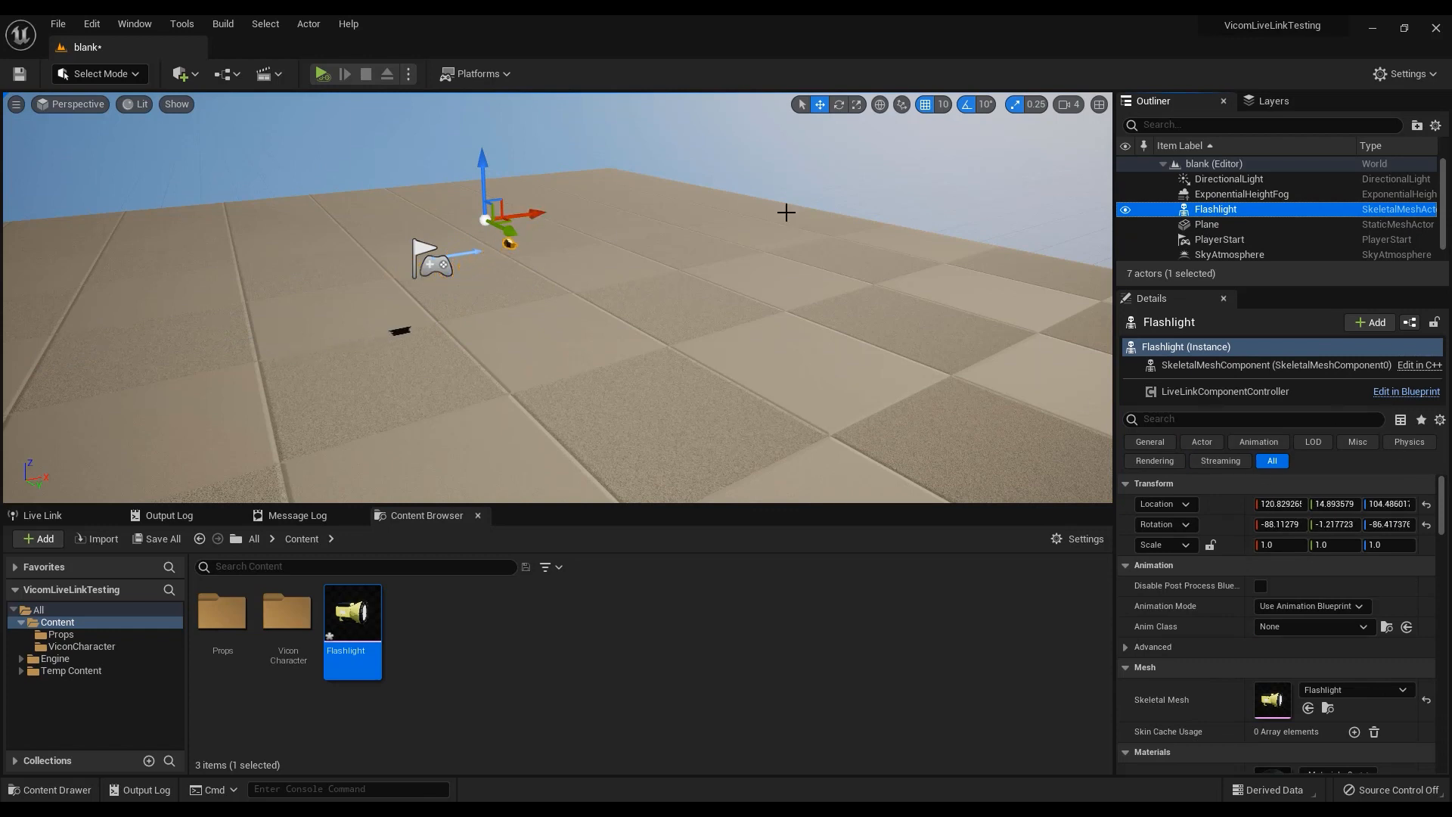
{"action": "left_click_drag", "start_coordinate": [500, 223], "coordinate": [704, 200]}
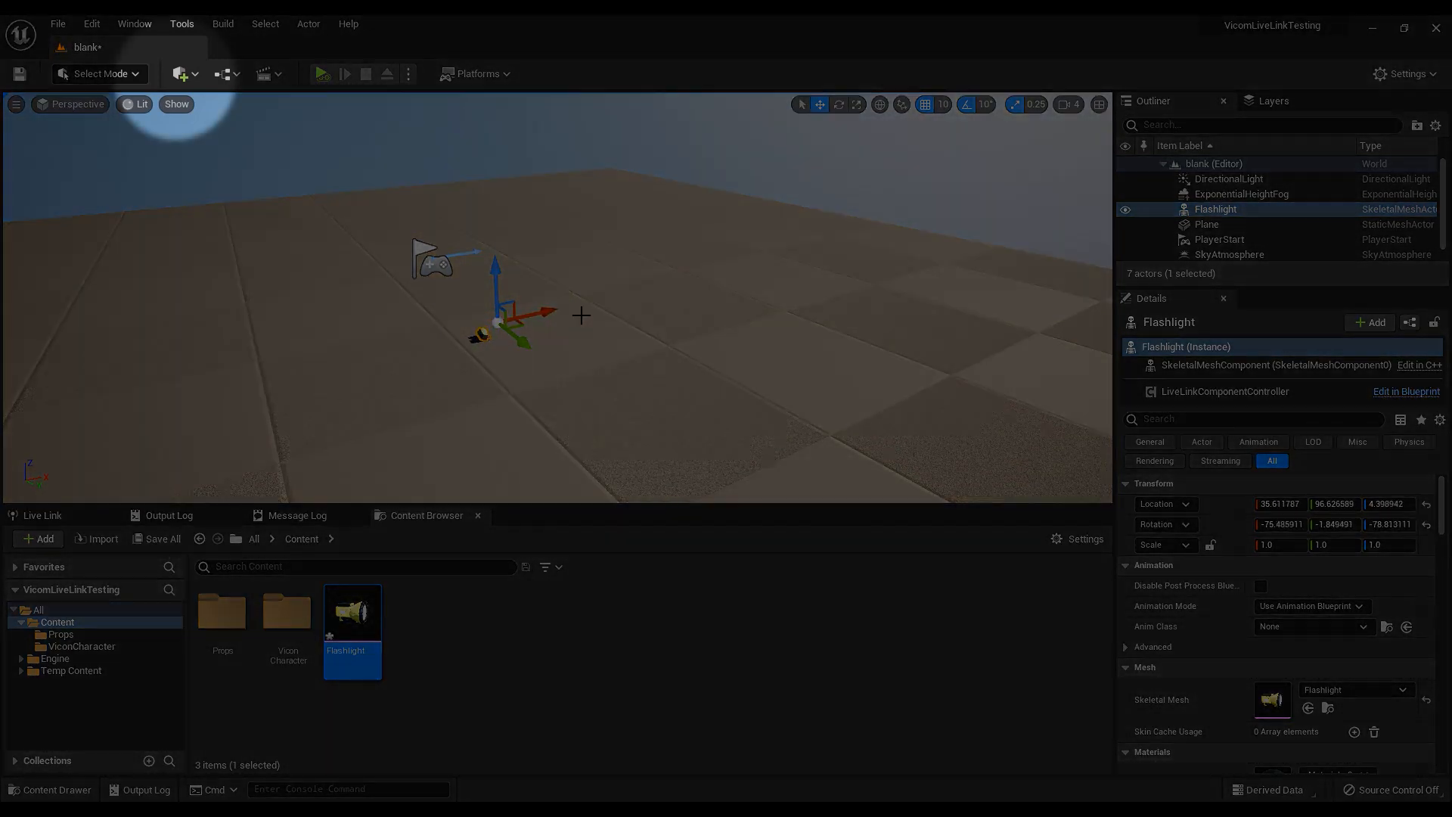
Add an empty actor named ViconOrigin, parent Flashlight under it and move them together
{"action": "left_click", "coordinate": [182, 75]}
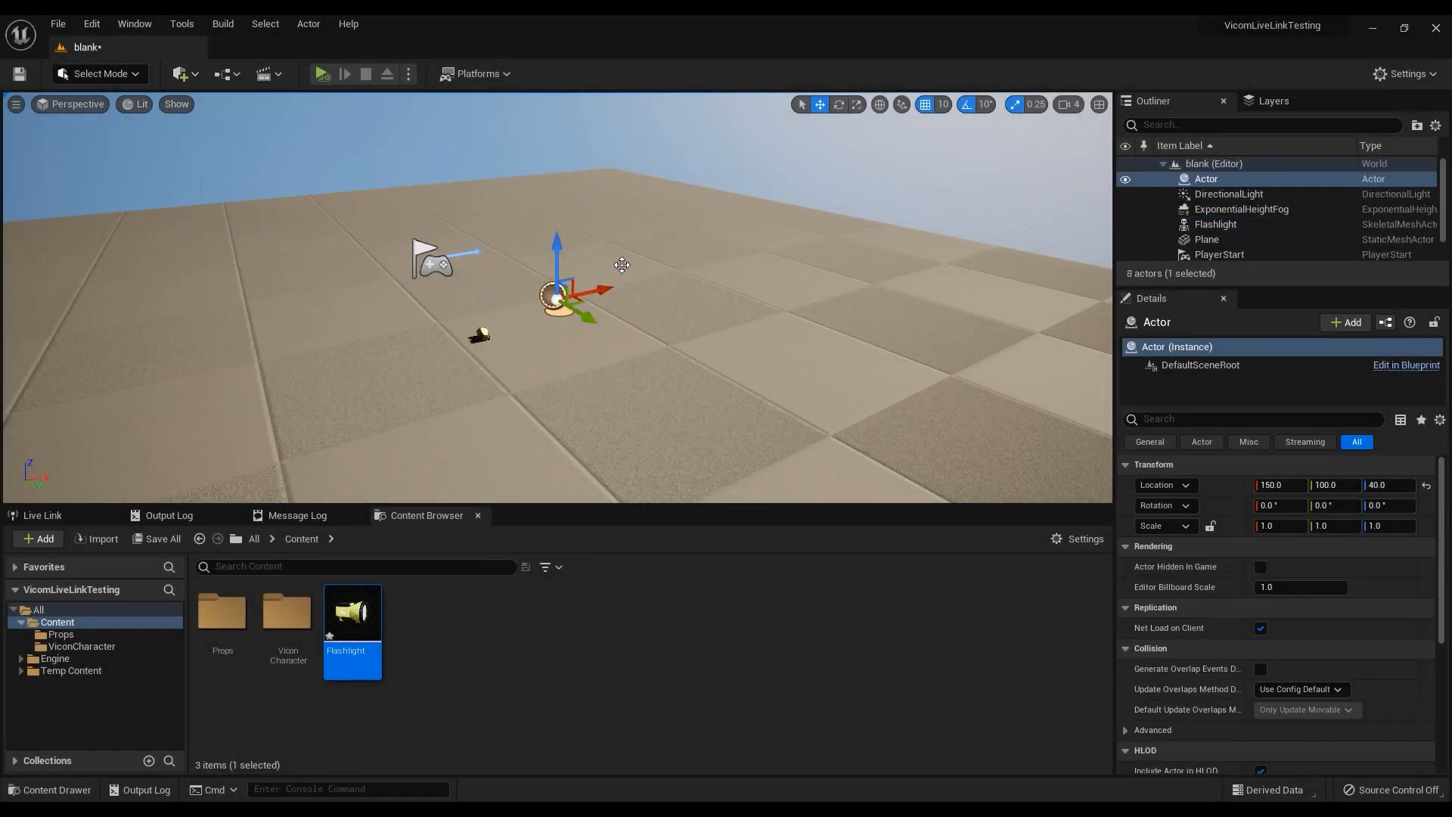
{"action": "mouse_move", "coordinate": [1173, 331]}
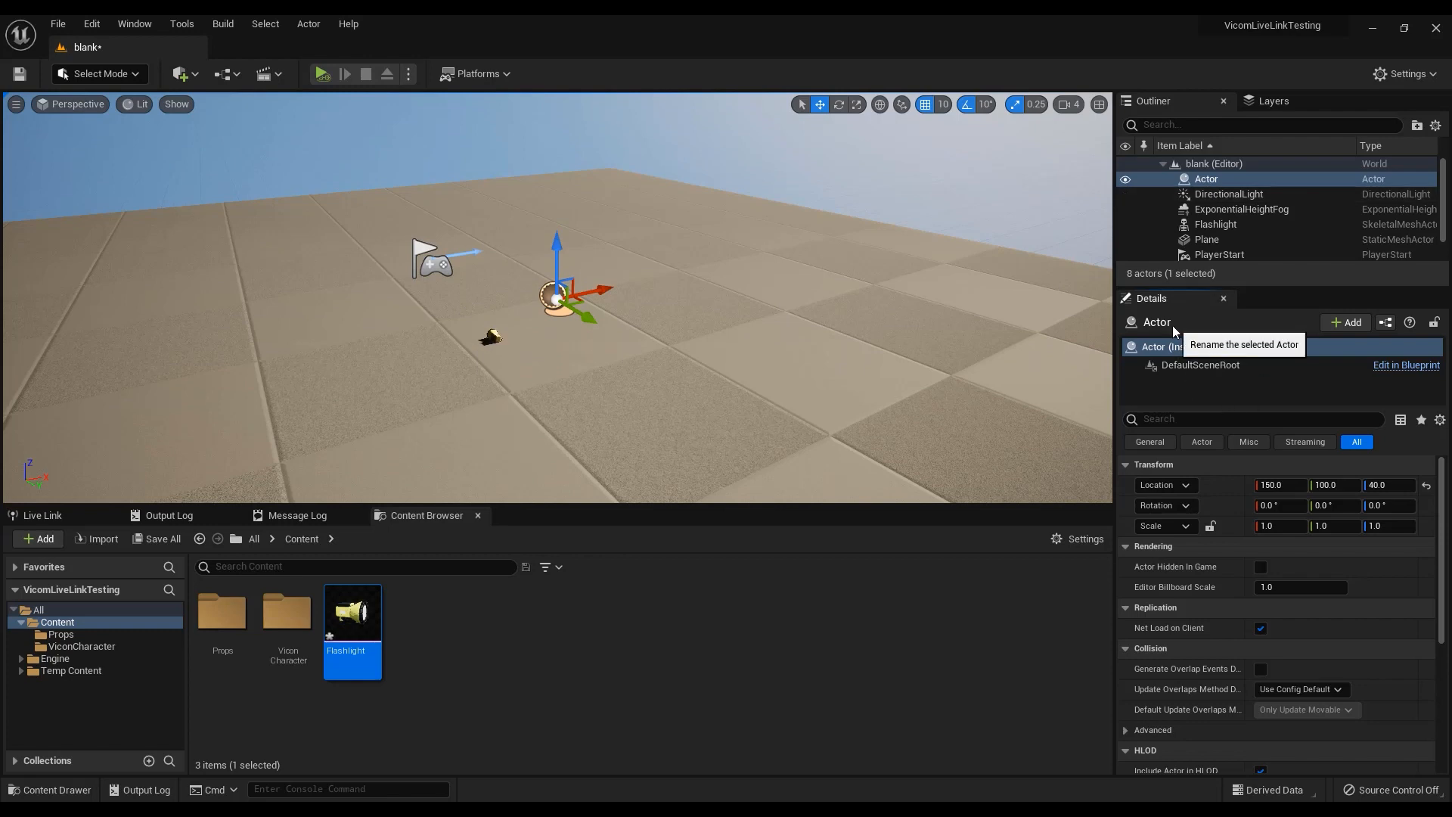
{"action": "type", "text": "ViconOrigin"}
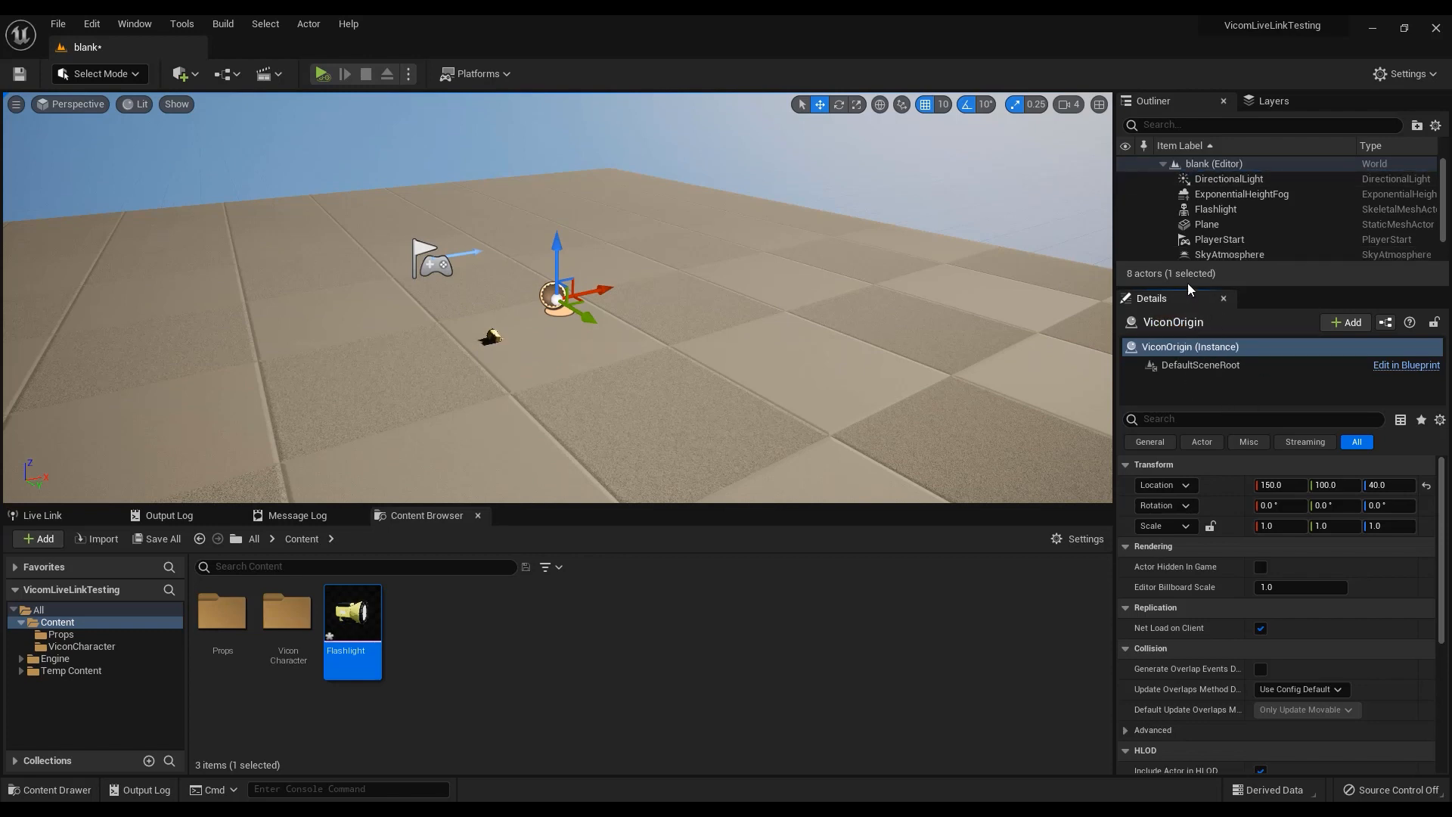
{"action": "left_click", "coordinate": [1215, 208]}
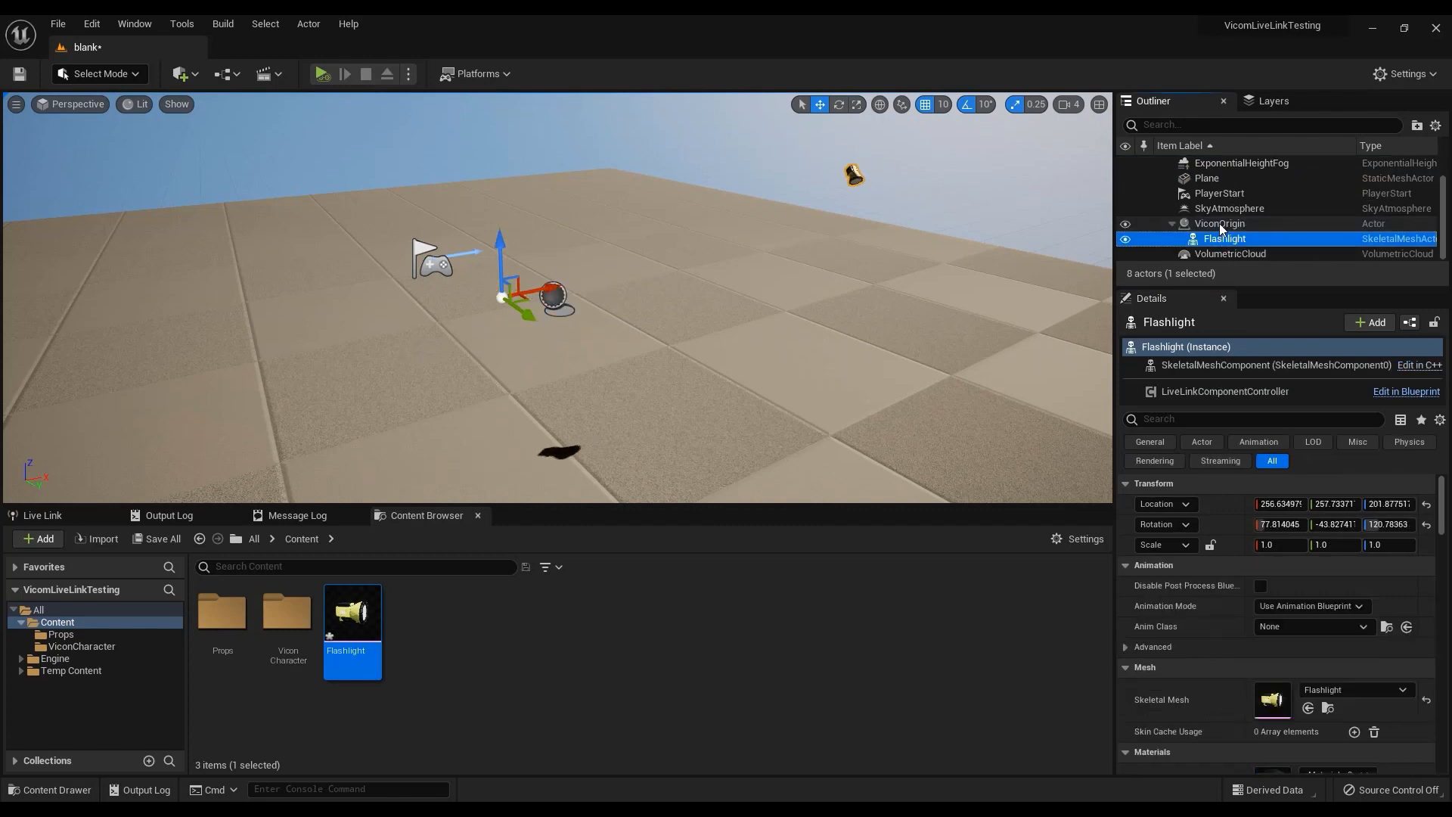
{"action": "left_click", "coordinate": [1220, 223]}
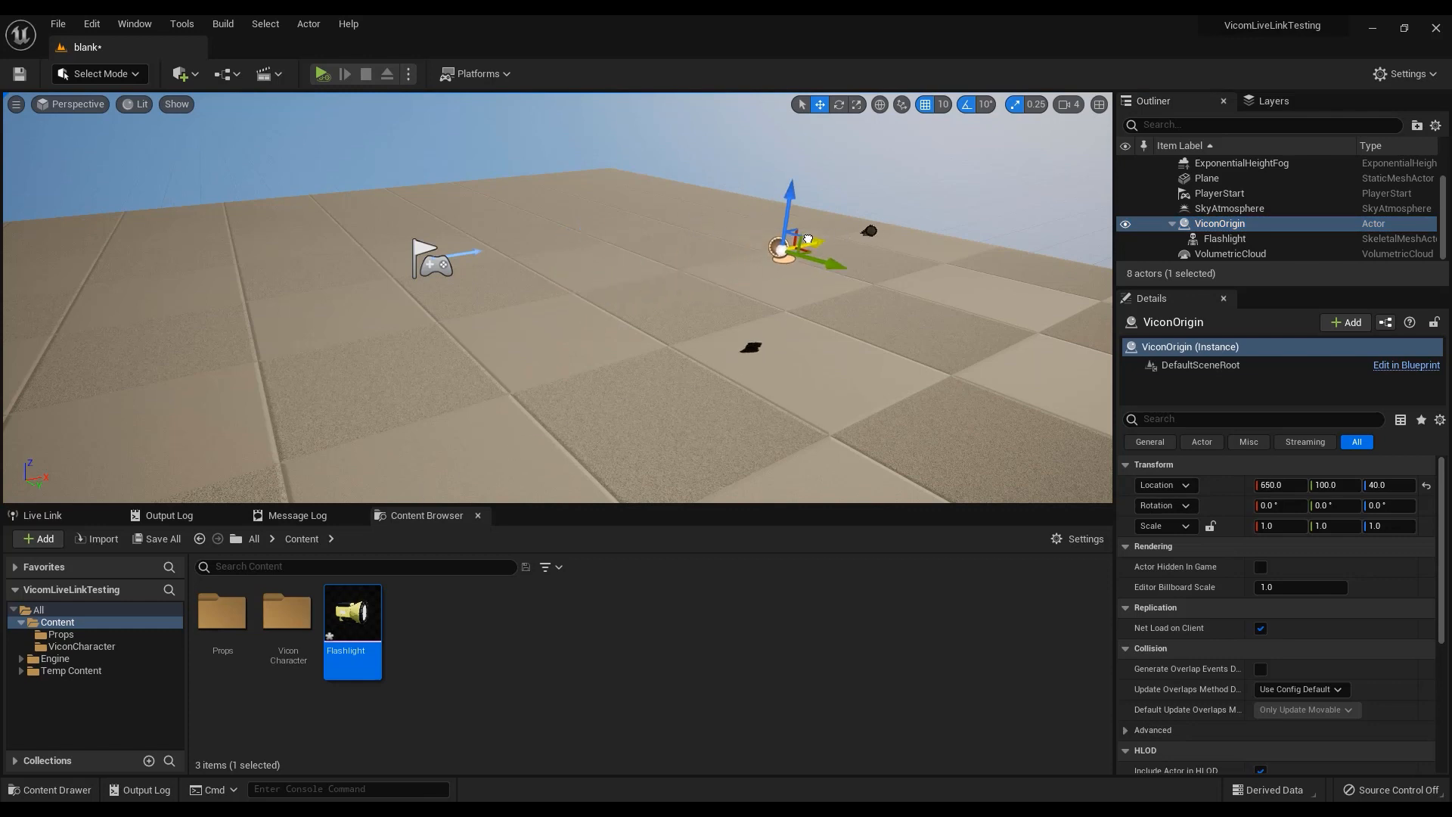
{"action": "left_click_drag", "start_coordinate": [806, 240], "coordinate": [597, 287]}
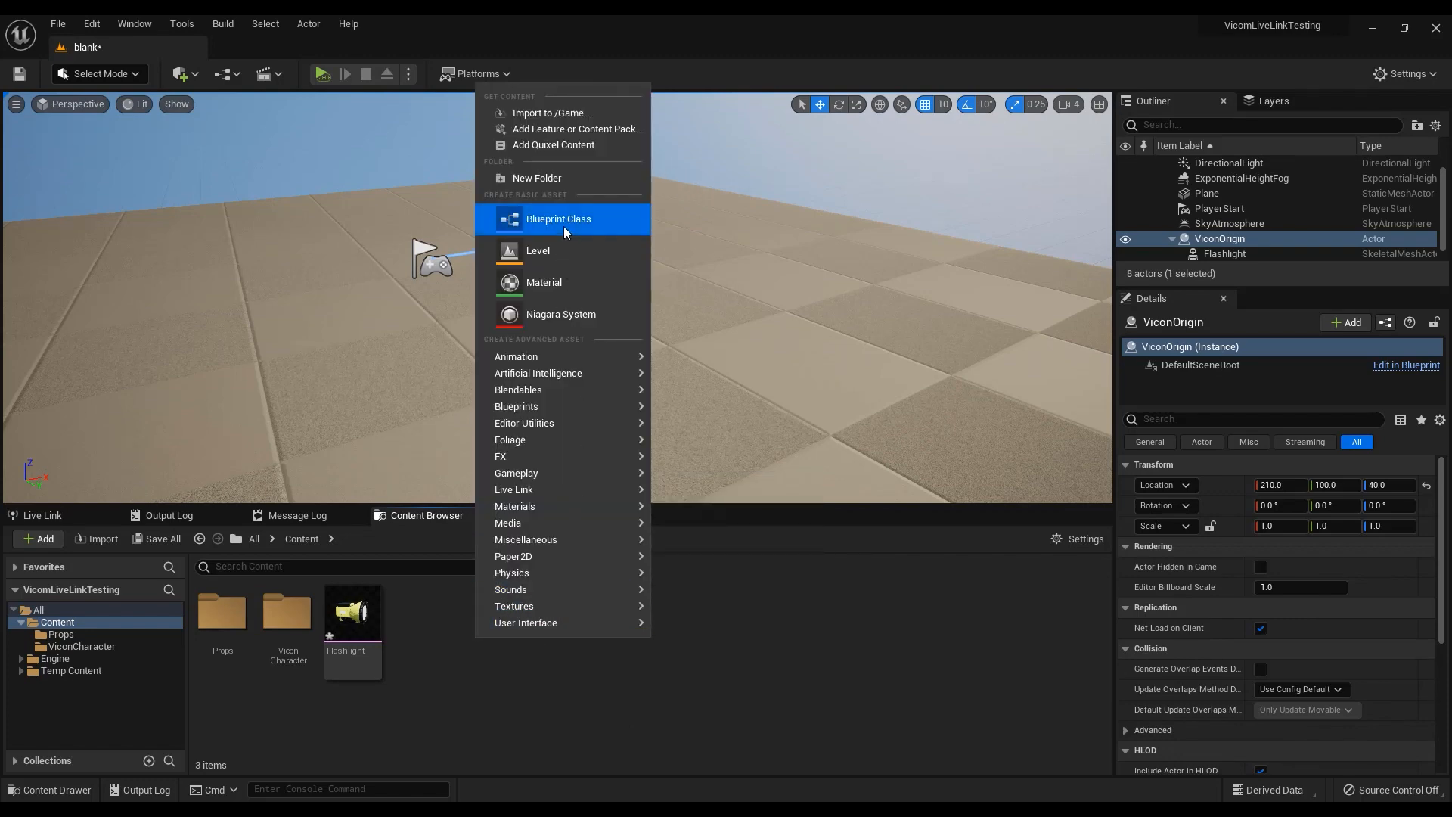
Create an Actor-based Blueprint Class asset named BP_Prop
{"action": "left_click", "coordinate": [558, 218]}
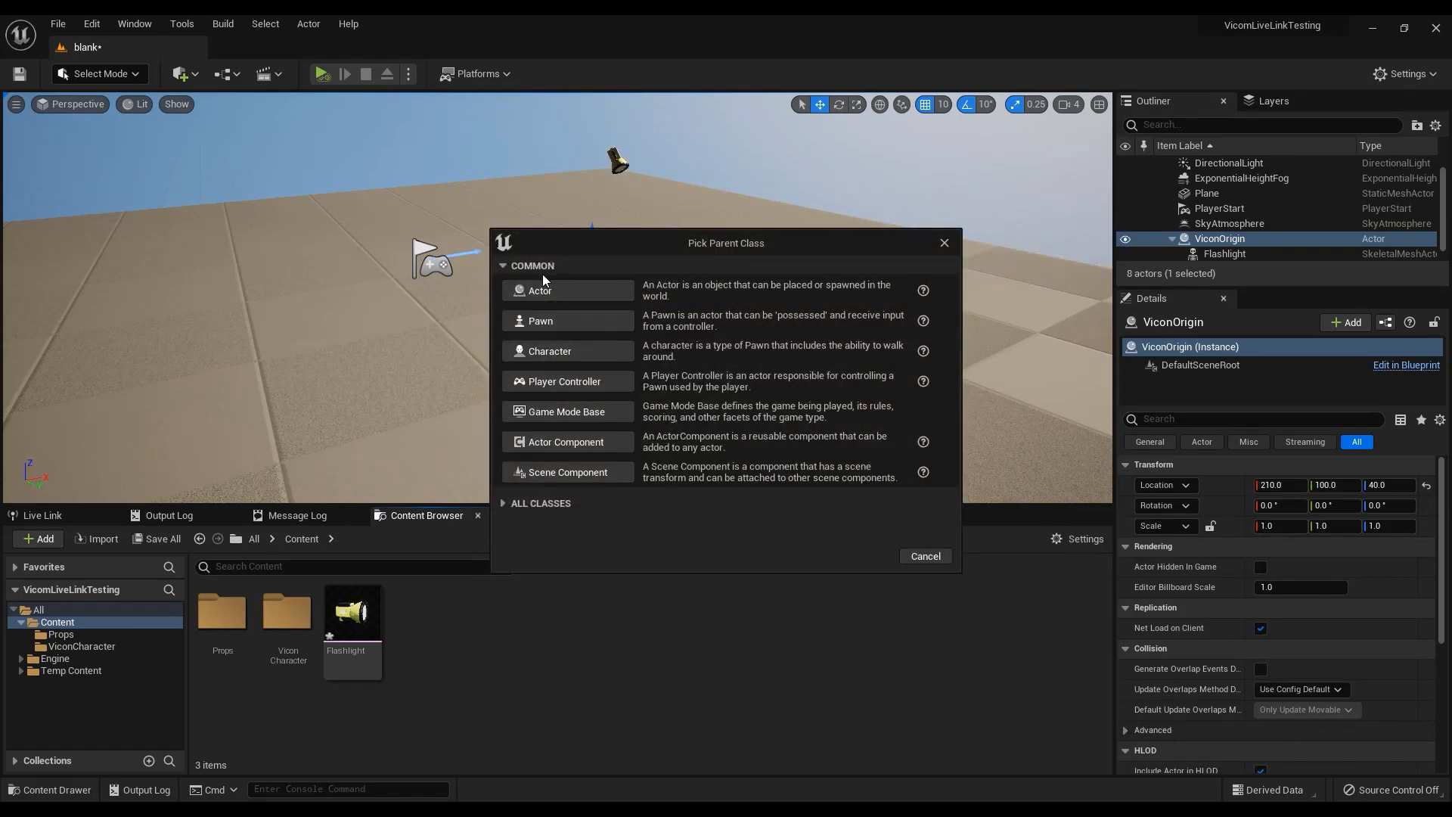
{"action": "left_click", "coordinate": [539, 289]}
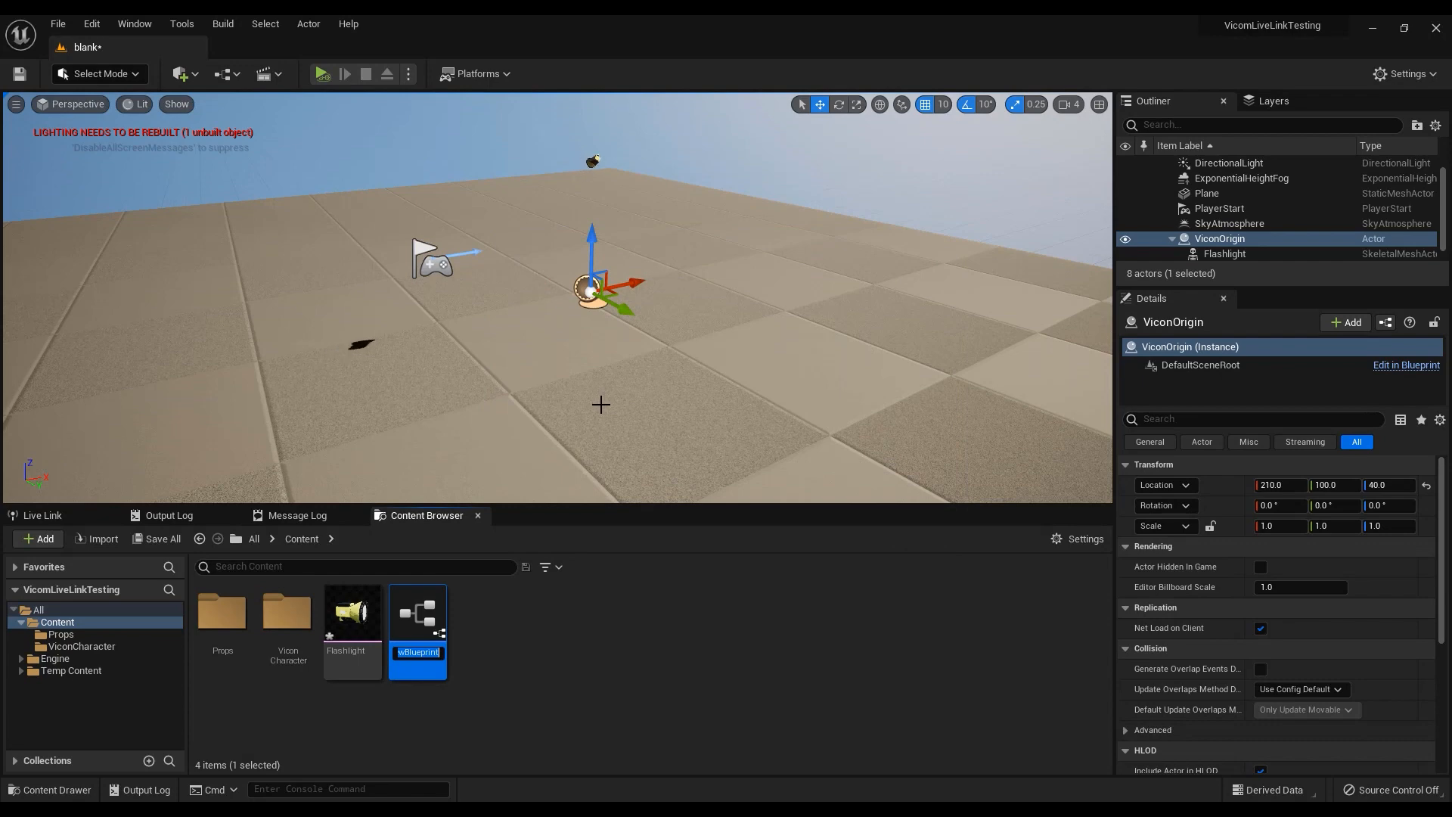
{"action": "type", "text": "BP_Prop"}
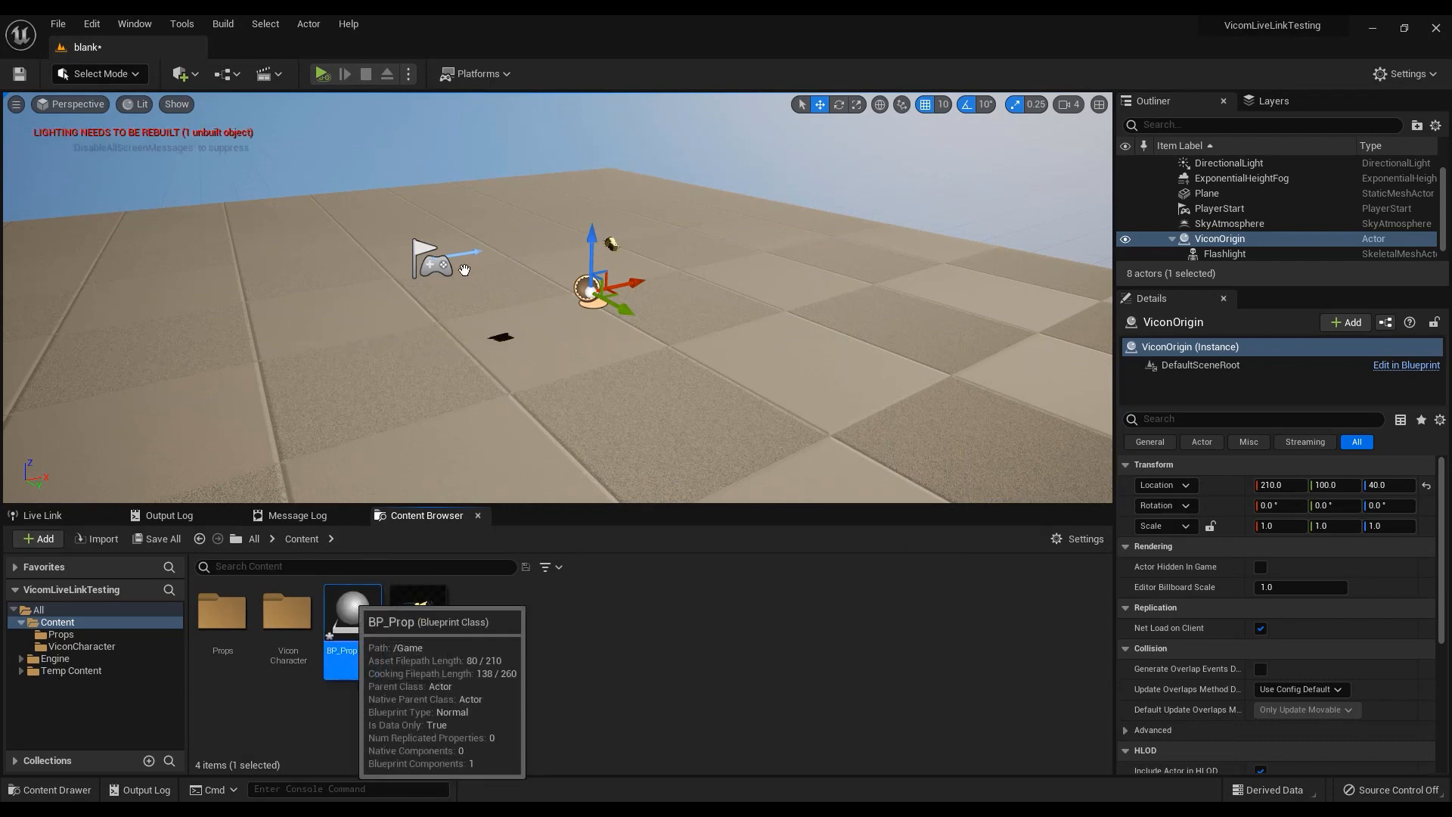
In BP_Prop, add a skeletal mesh component using the Flashlight asset
{"action": "double_click", "coordinate": [351, 601]}
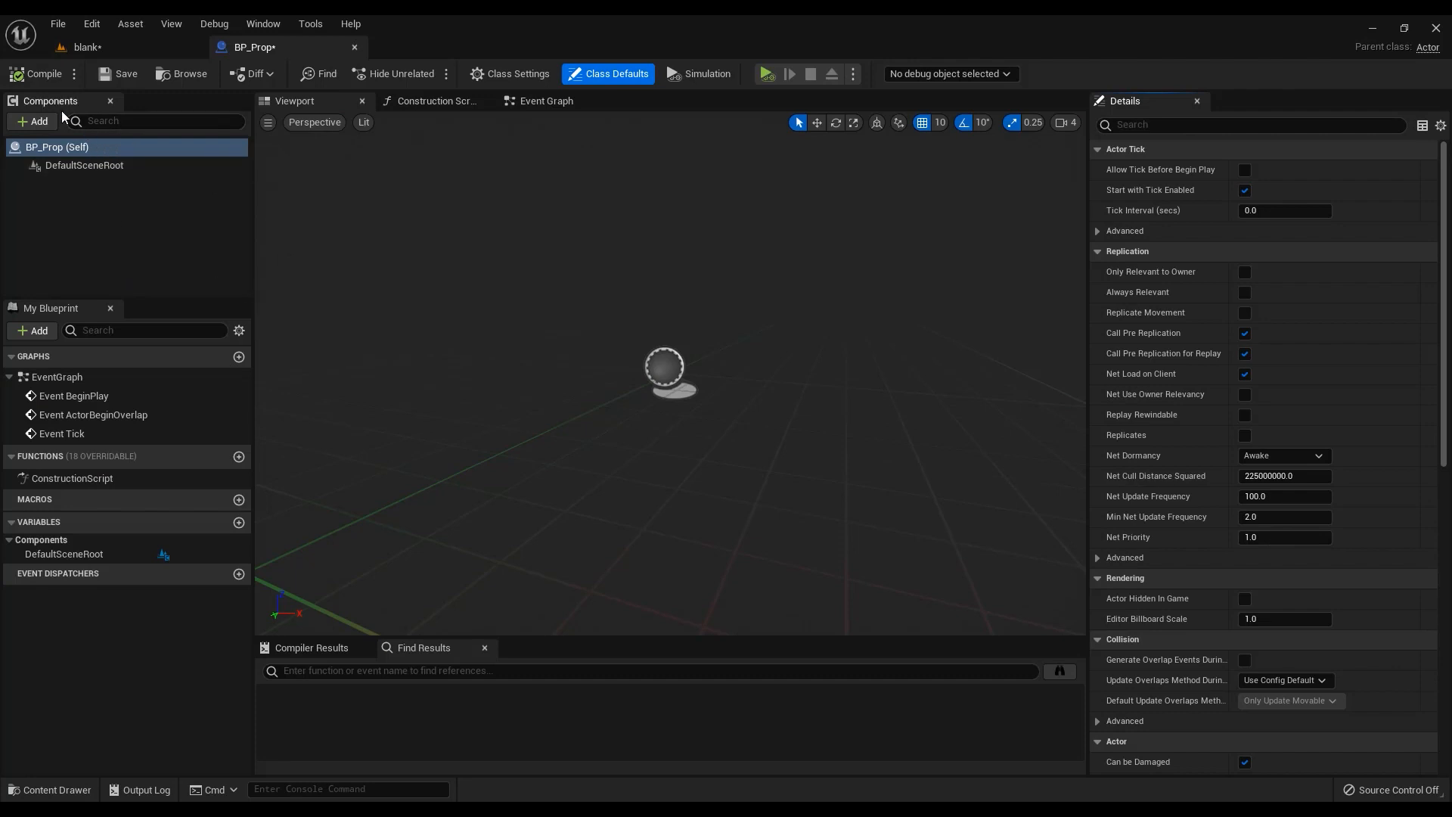
{"action": "left_click", "coordinate": [30, 121]}
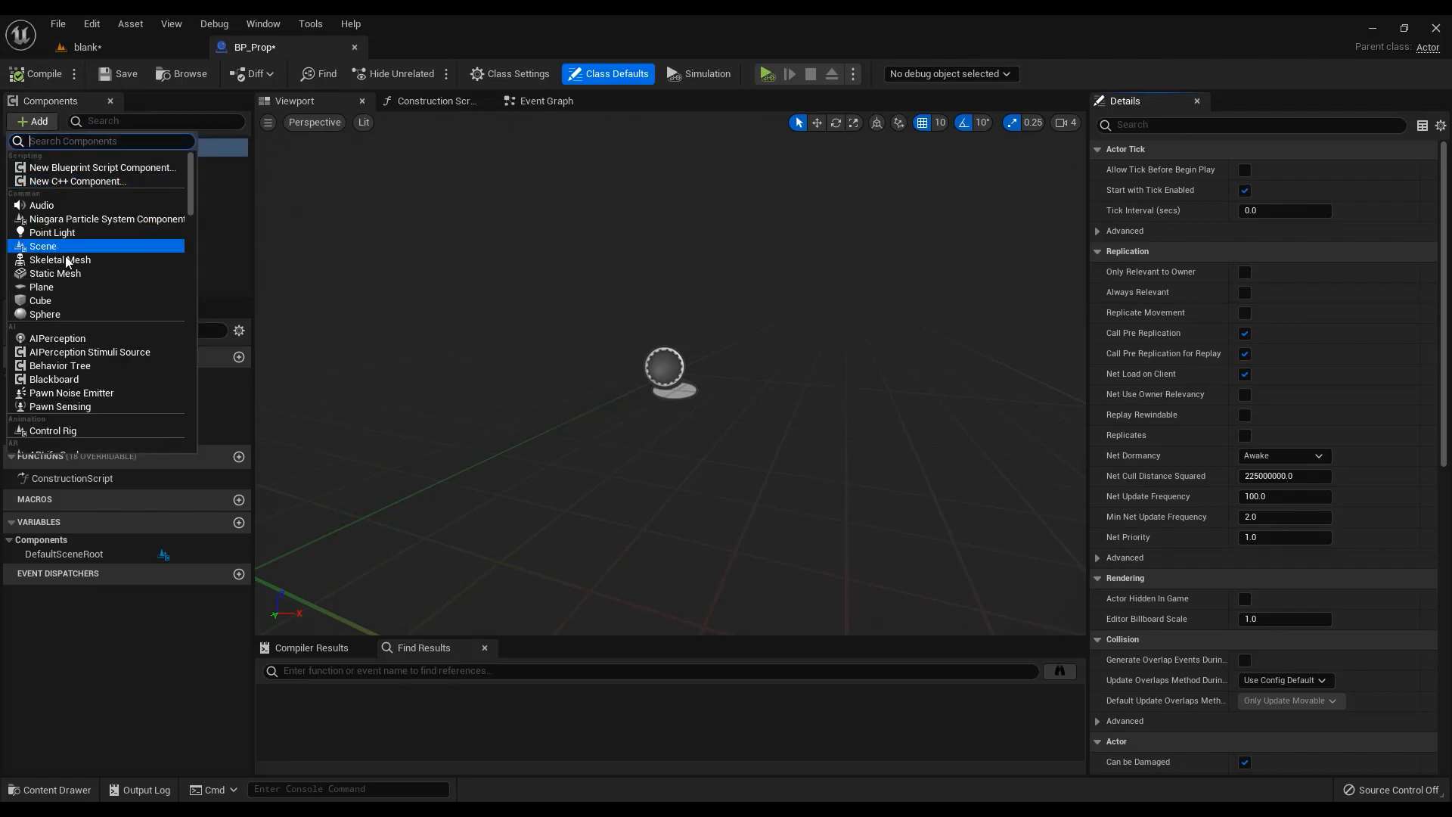
{"action": "left_click", "coordinate": [60, 259]}
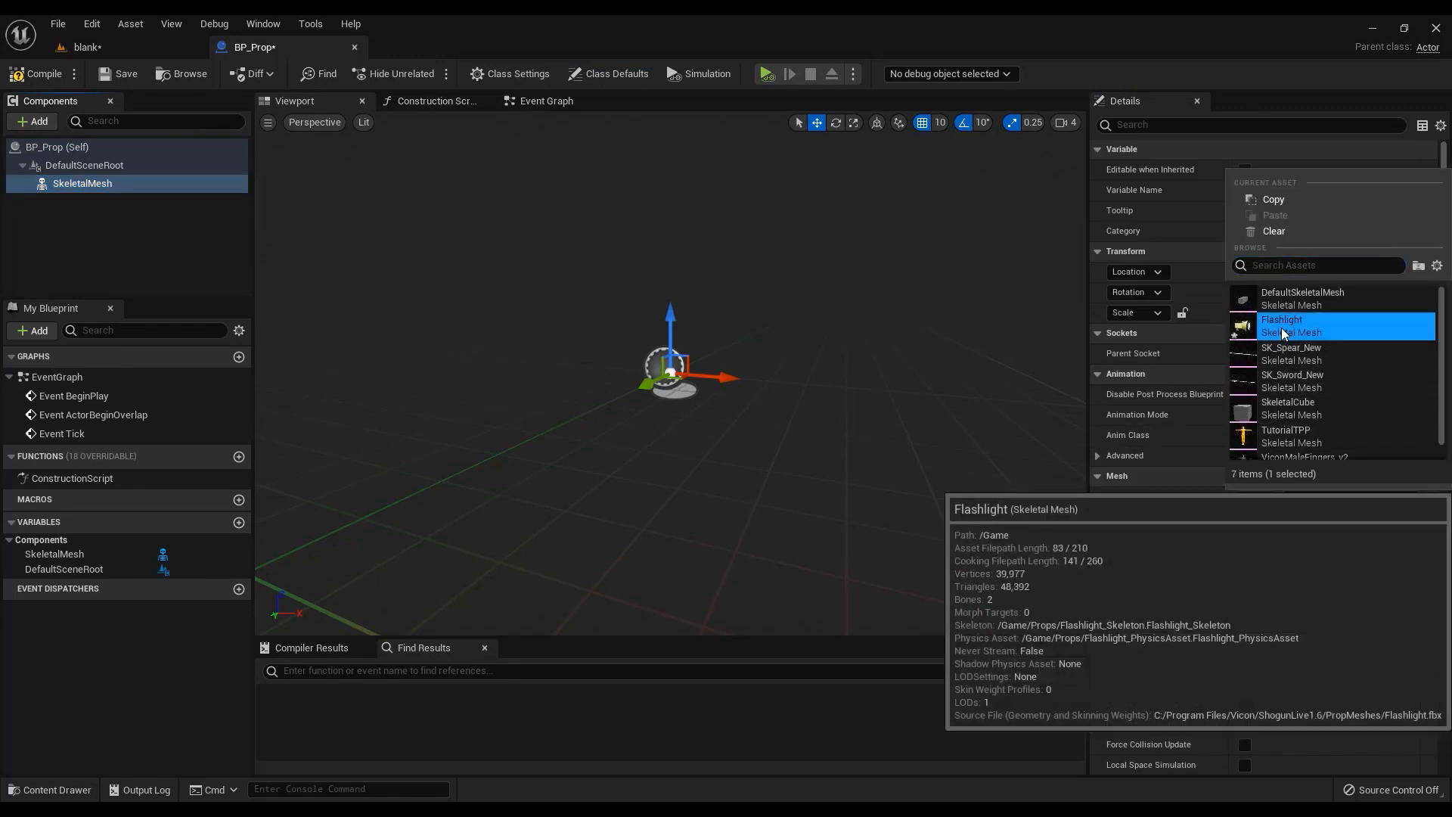
{"action": "left_click", "coordinate": [1281, 326]}
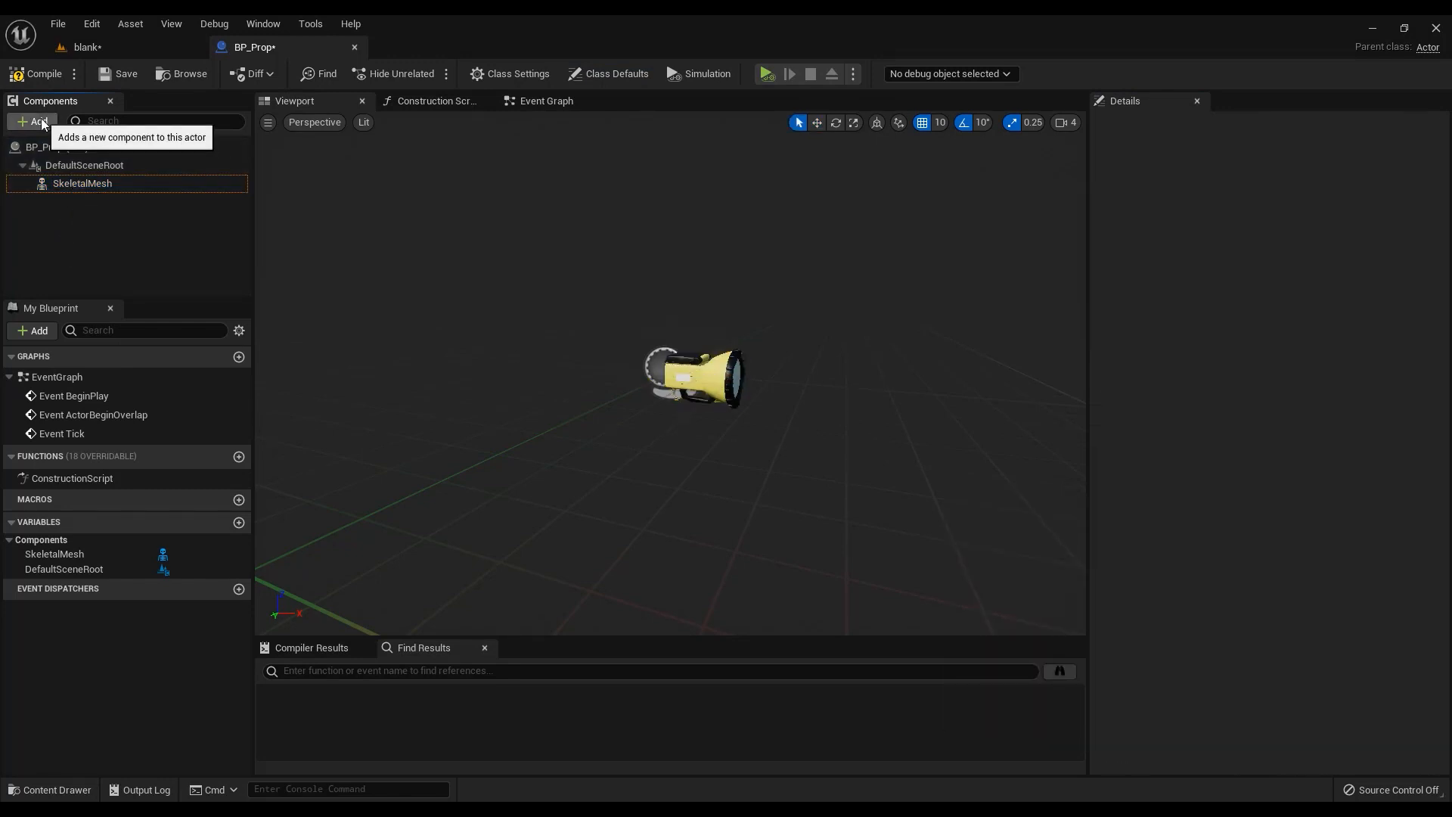
Add a Live Link controller component to BP_Prop and show its settings
{"action": "type", "text": "live"}
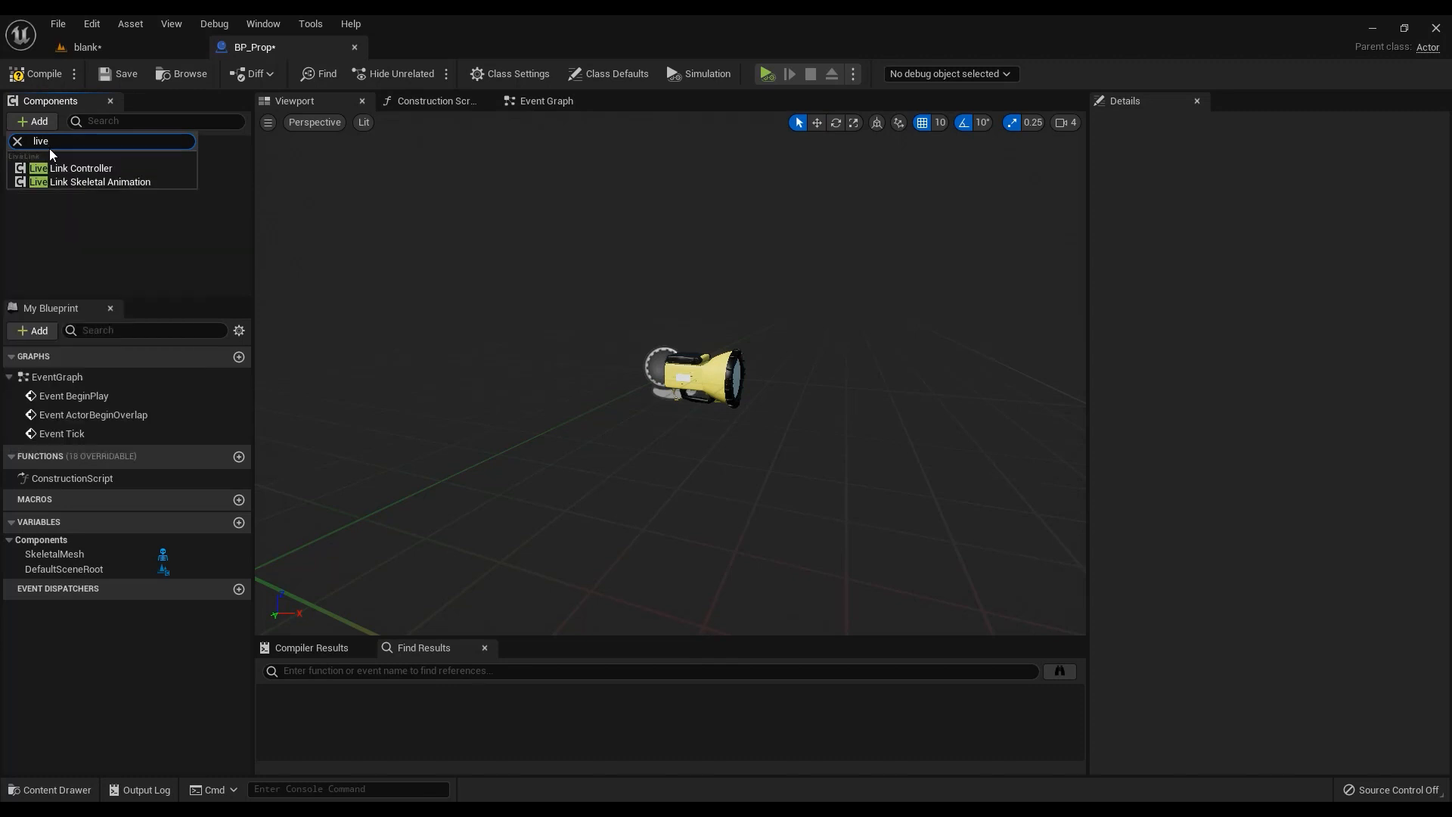
{"action": "left_click", "coordinate": [80, 168]}
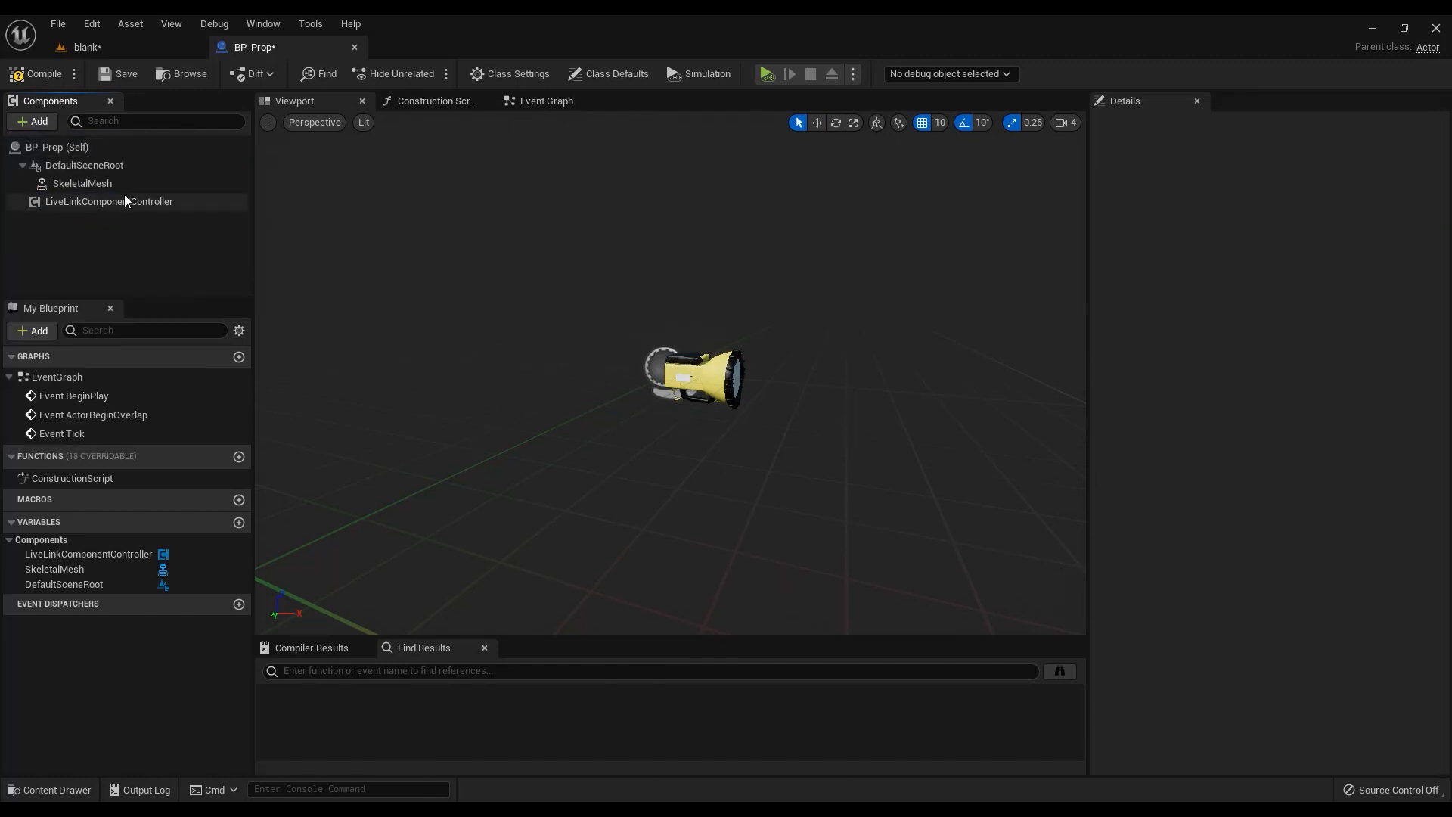
{"action": "left_click", "coordinate": [109, 202]}
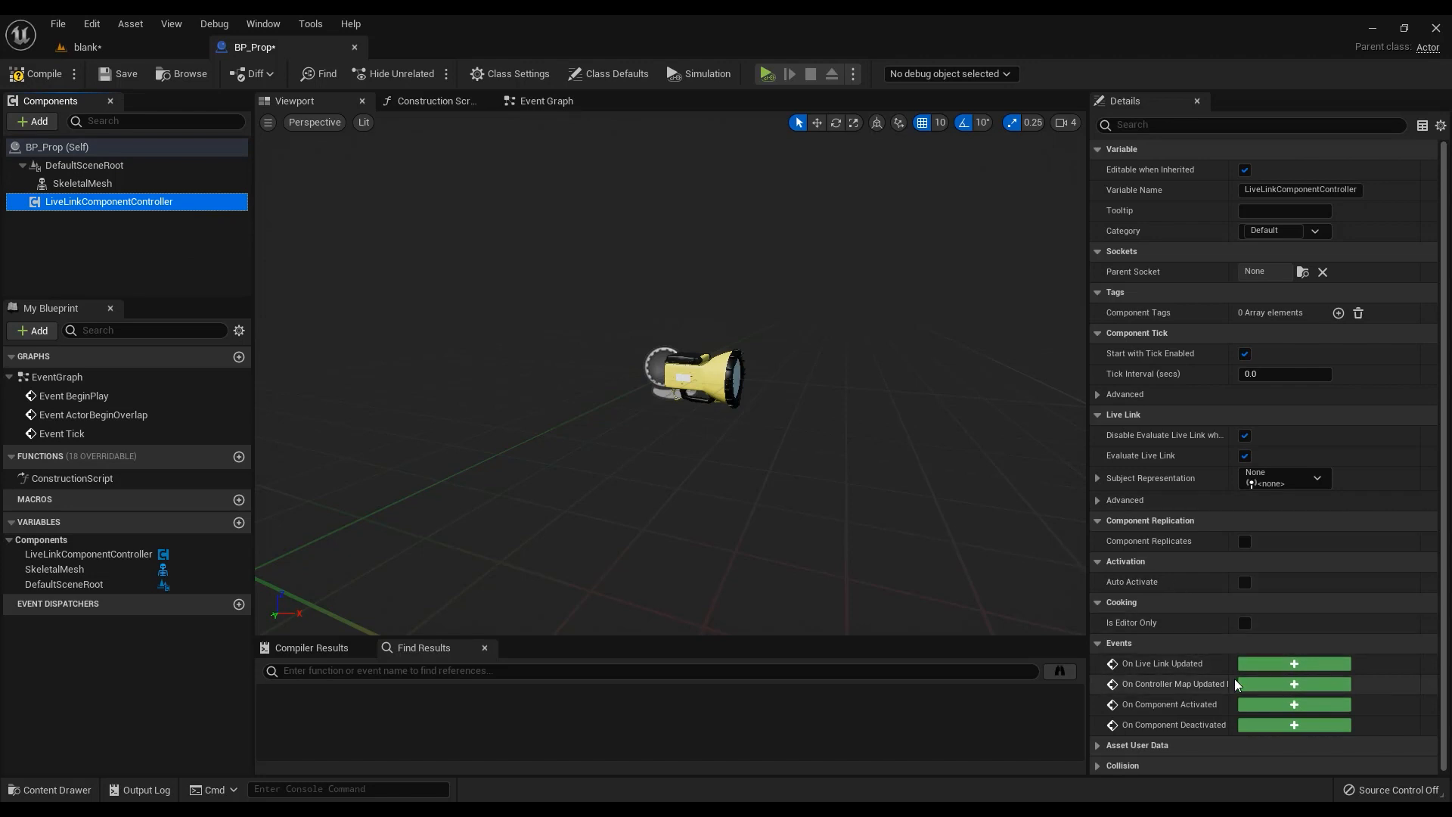
{"action": "mouse_move", "coordinate": [1236, 683]}
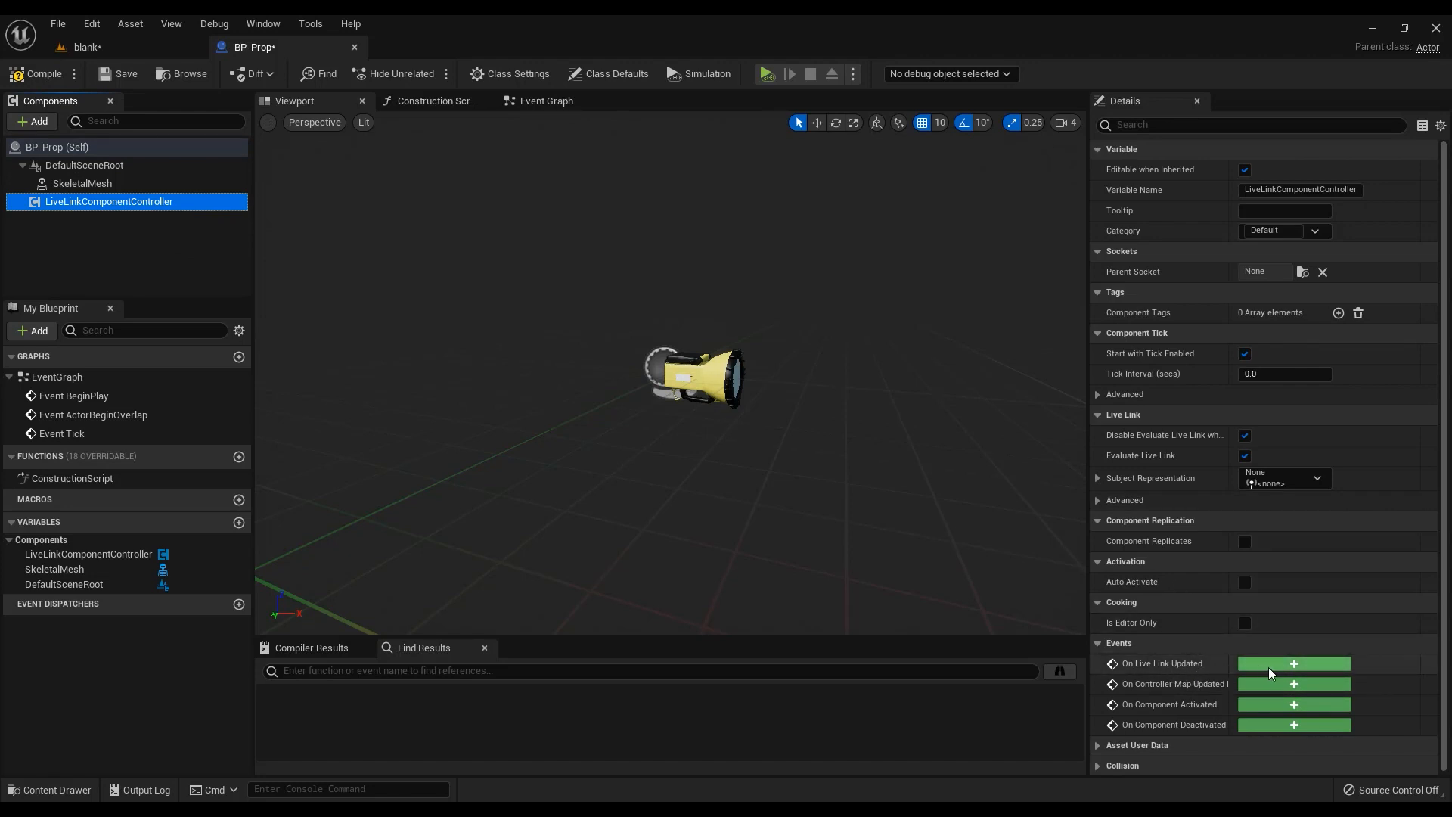
Wire On Live Link Updated into Evaluate Live Link Frame with subject Staff
{"action": "left_click", "coordinate": [1293, 662]}
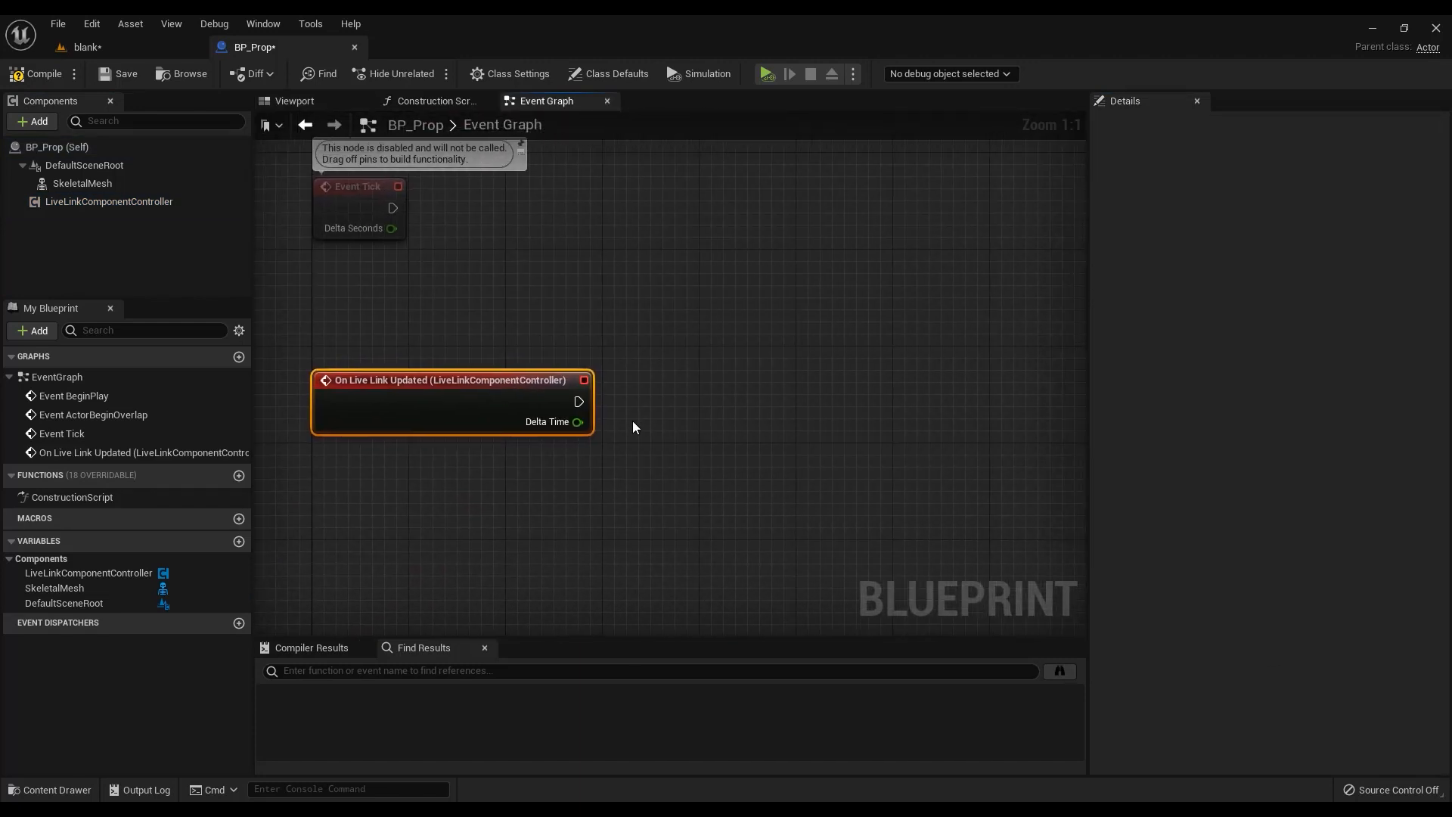
{"action": "left_click_drag", "start_coordinate": [579, 401], "coordinate": [580, 411]}
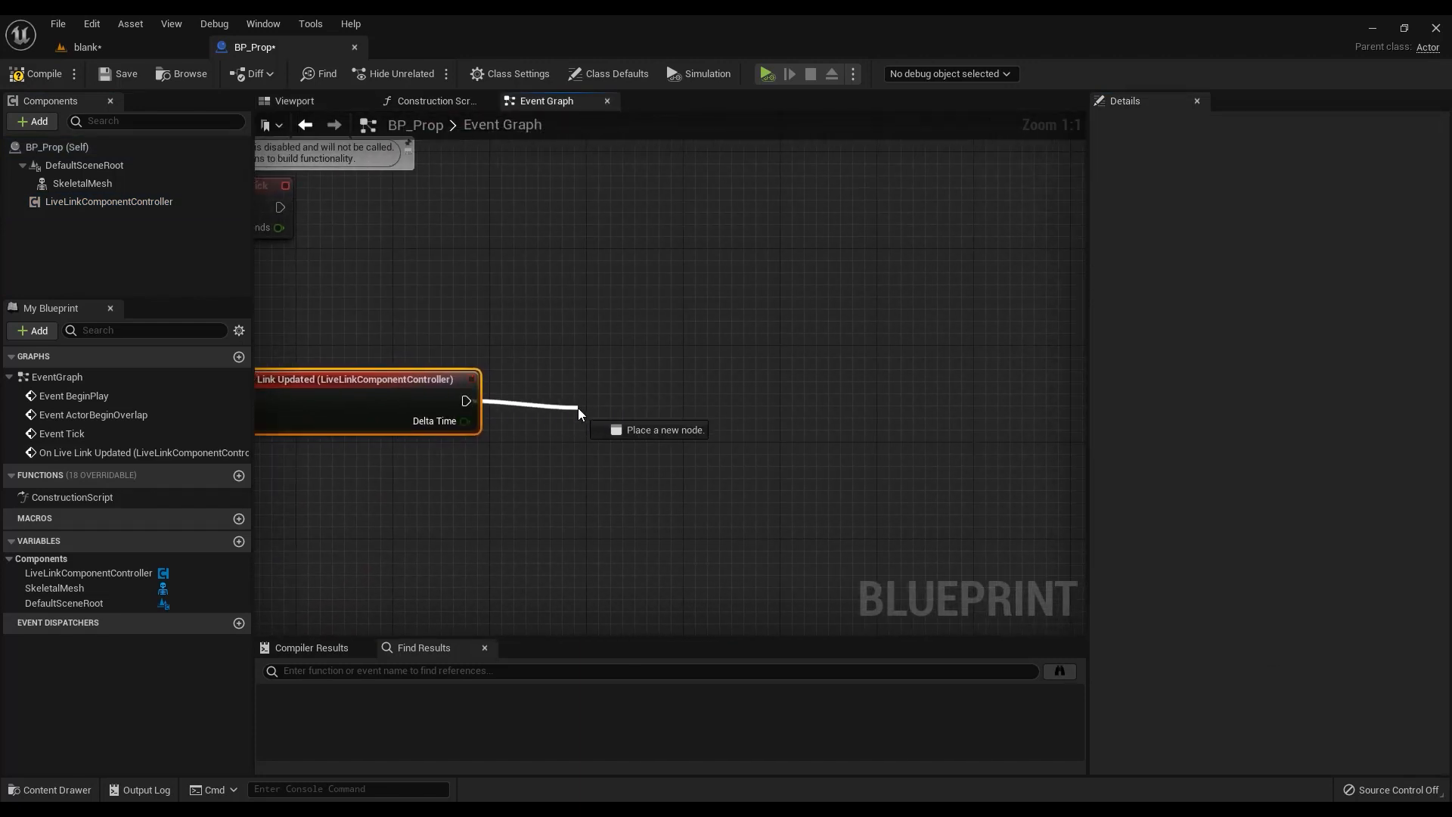
{"action": "type", "text": "evalu"}
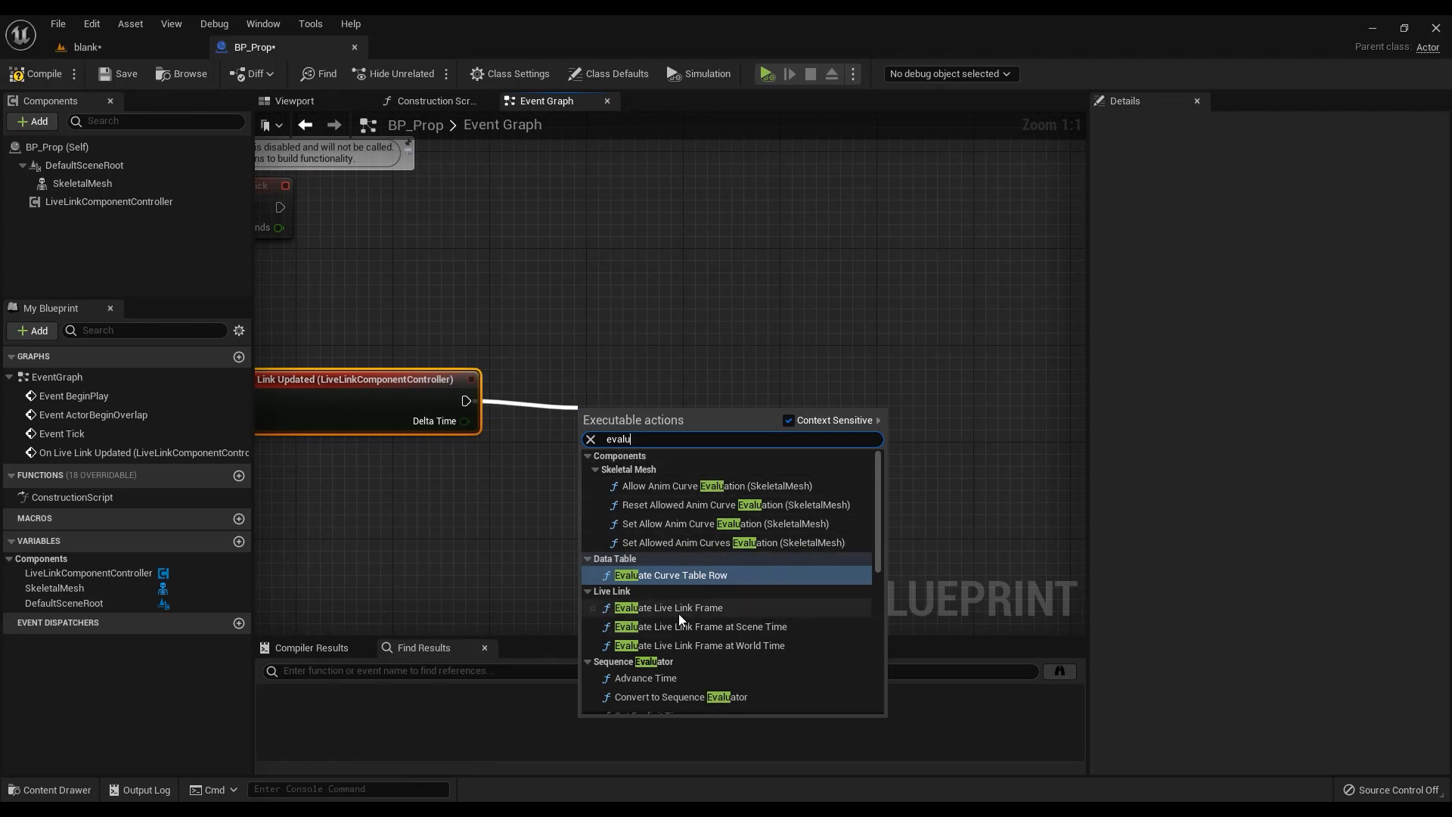
{"action": "mouse_move", "coordinate": [668, 608]}
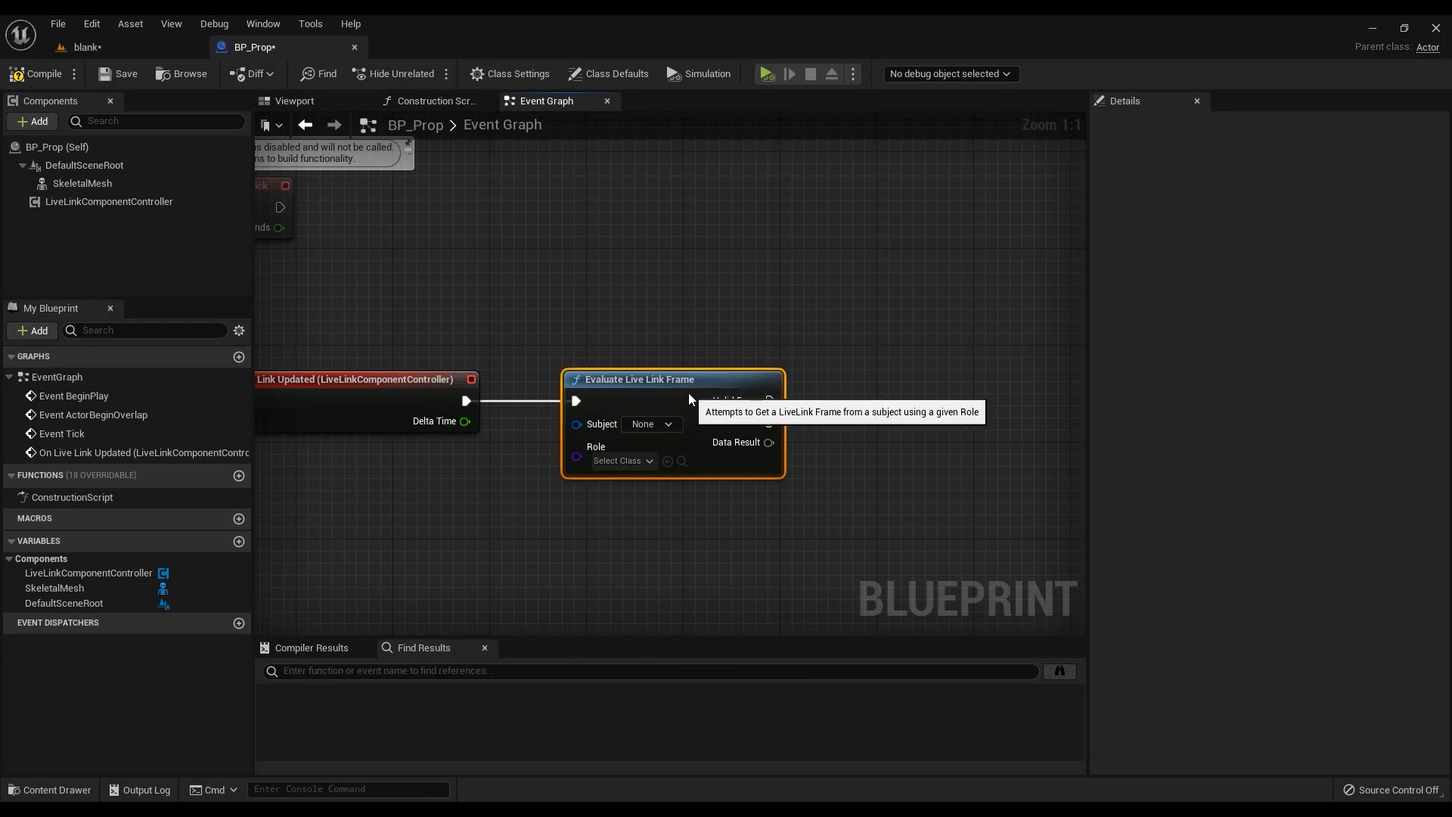
{"action": "left_click", "coordinate": [650, 423]}
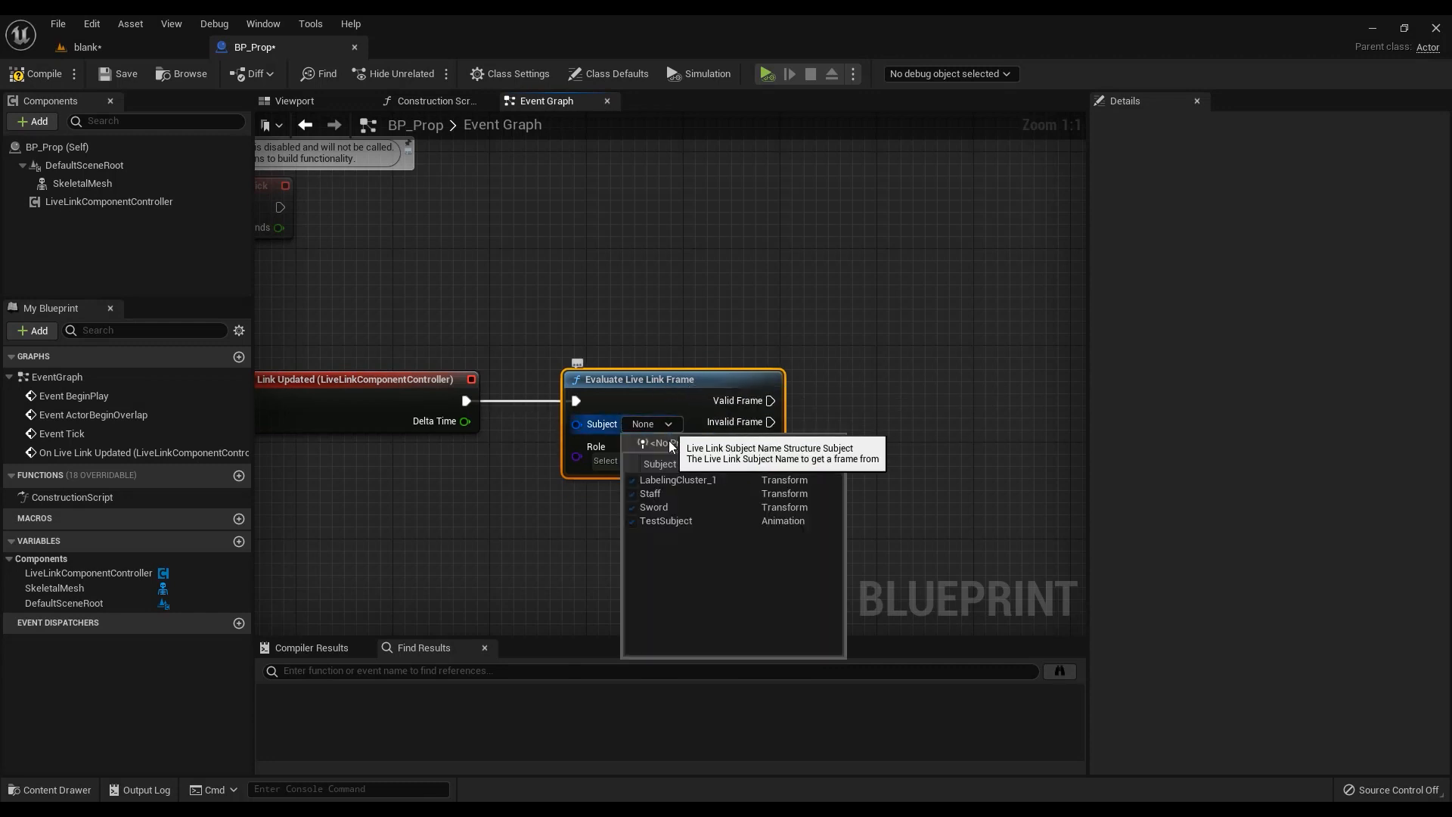
{"action": "left_click", "coordinate": [651, 493]}
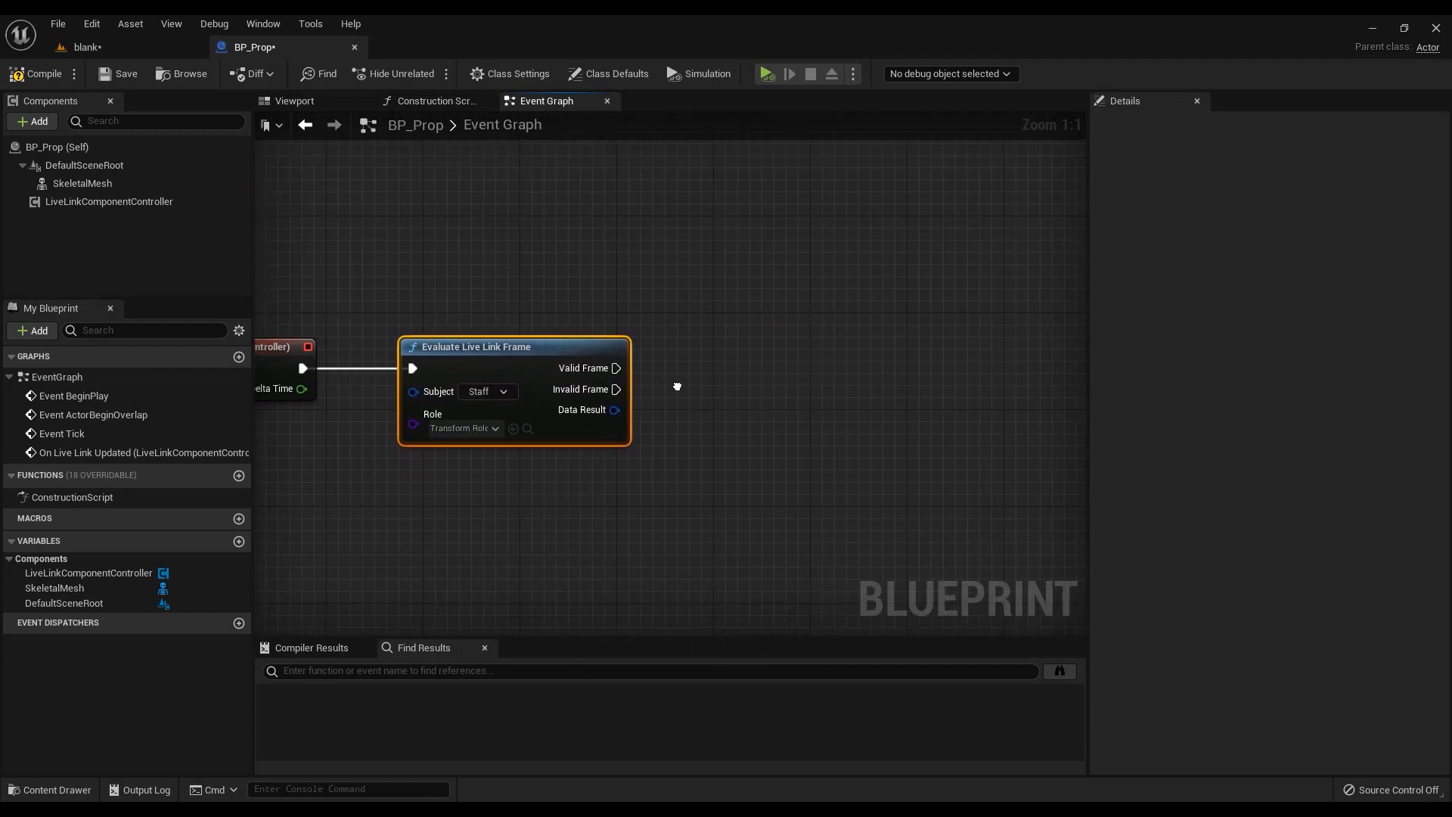
Feed the valid frame into a Set Relative Transform node targeting the skeletal mesh
{"action": "left_click_drag", "start_coordinate": [616, 368], "coordinate": [912, 380]}
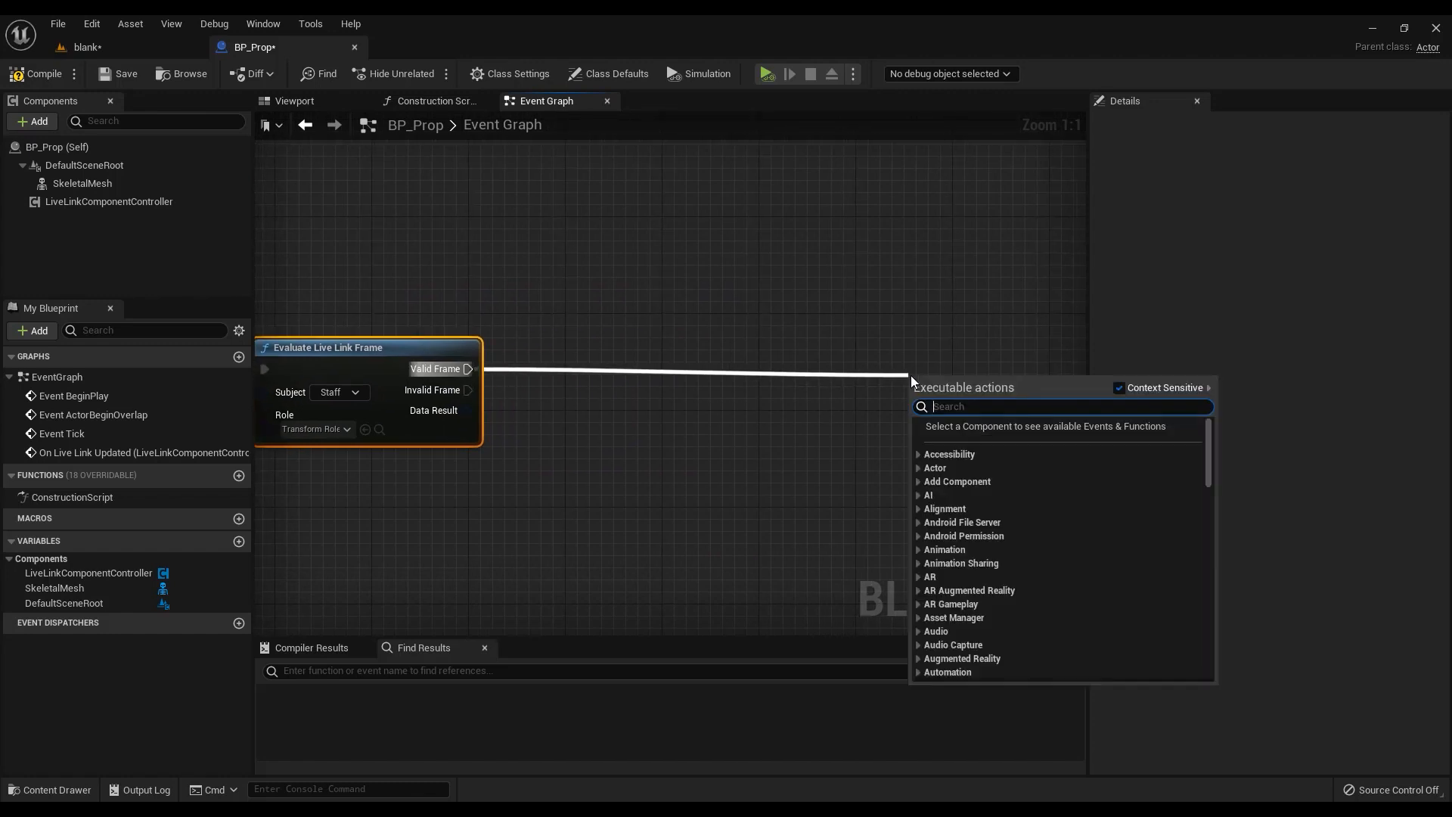
{"action": "type", "text": "set relative transform"}
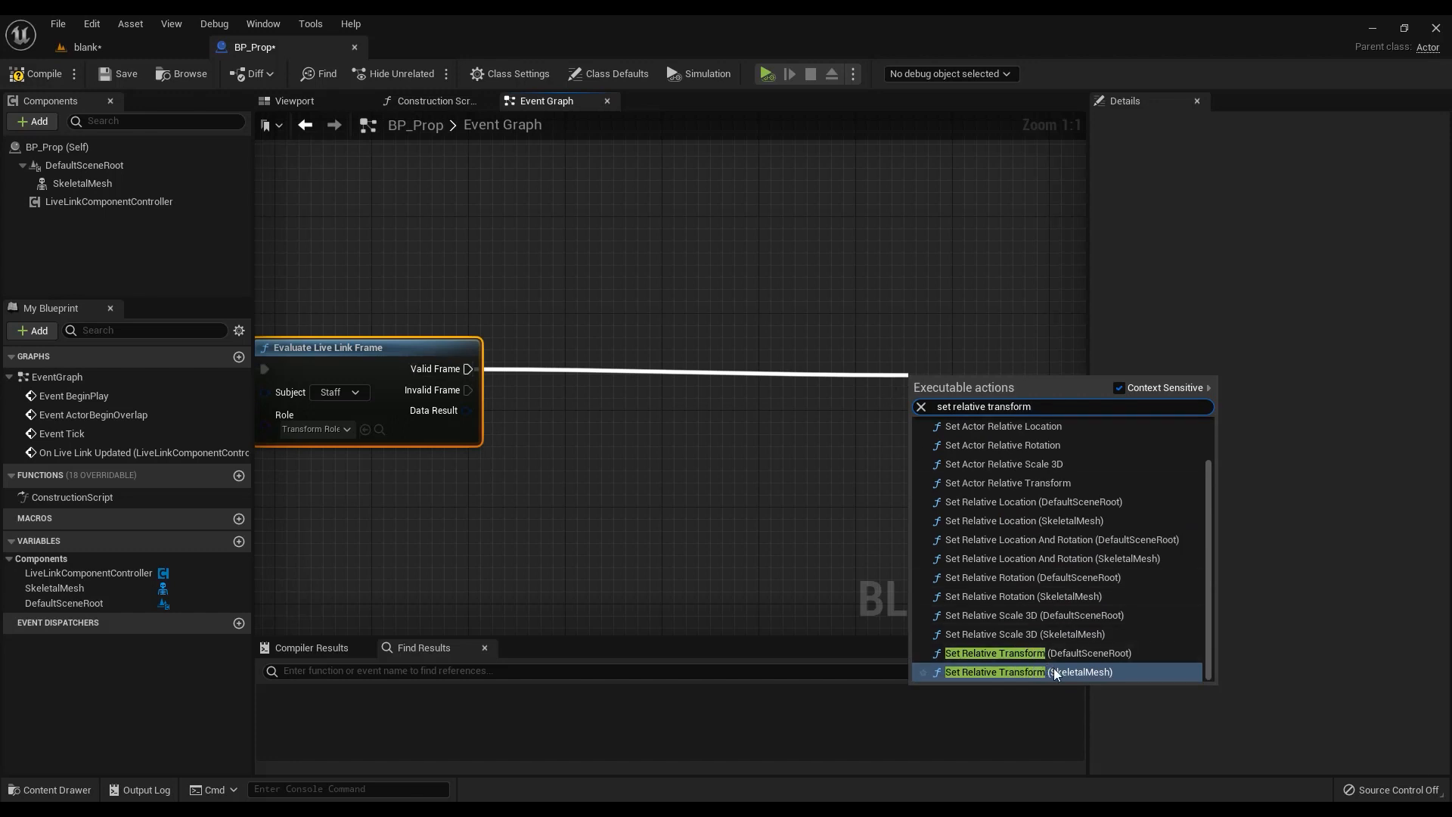
{"action": "left_click", "coordinate": [993, 672]}
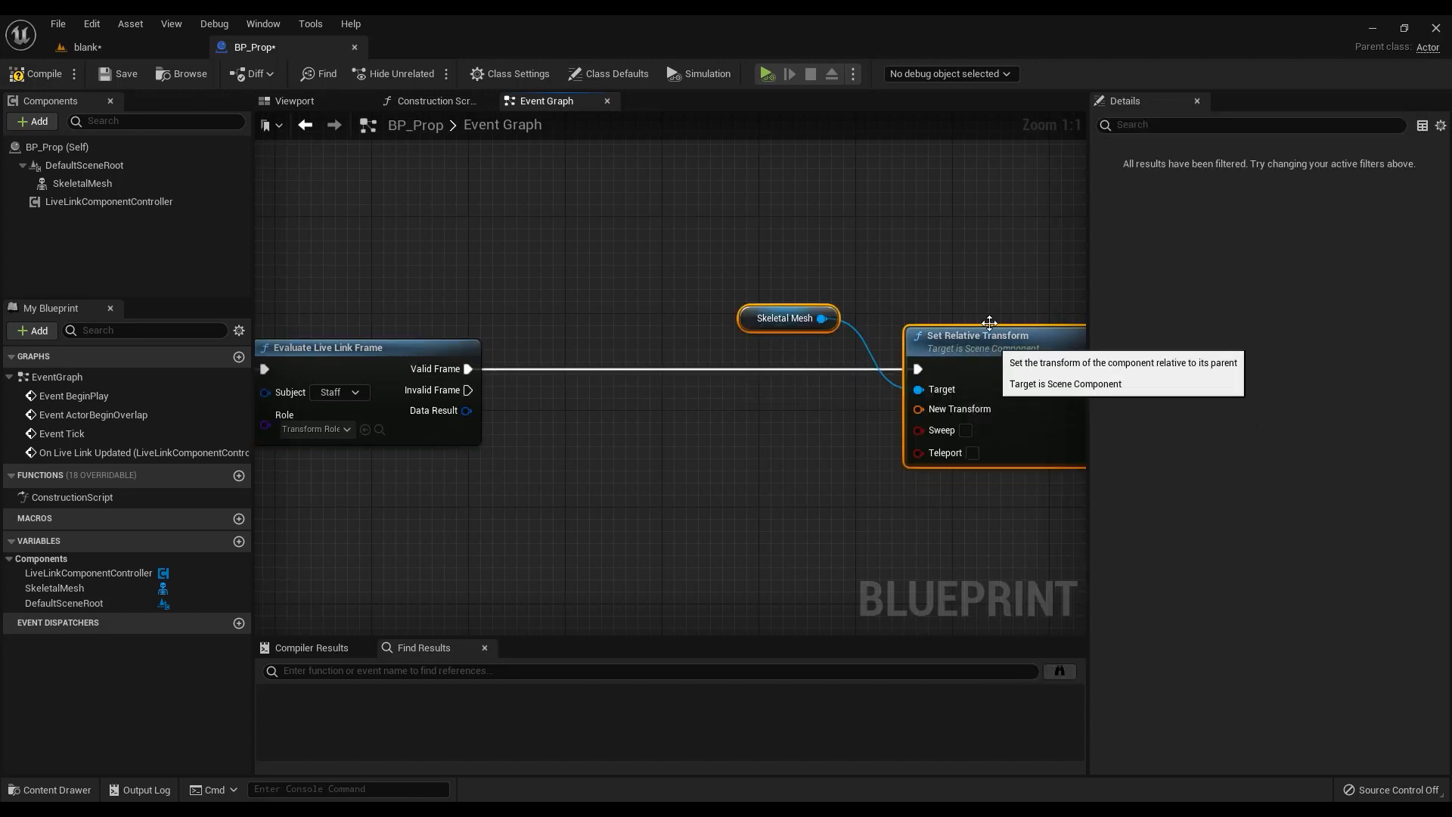
{"action": "left_click", "coordinate": [785, 318]}
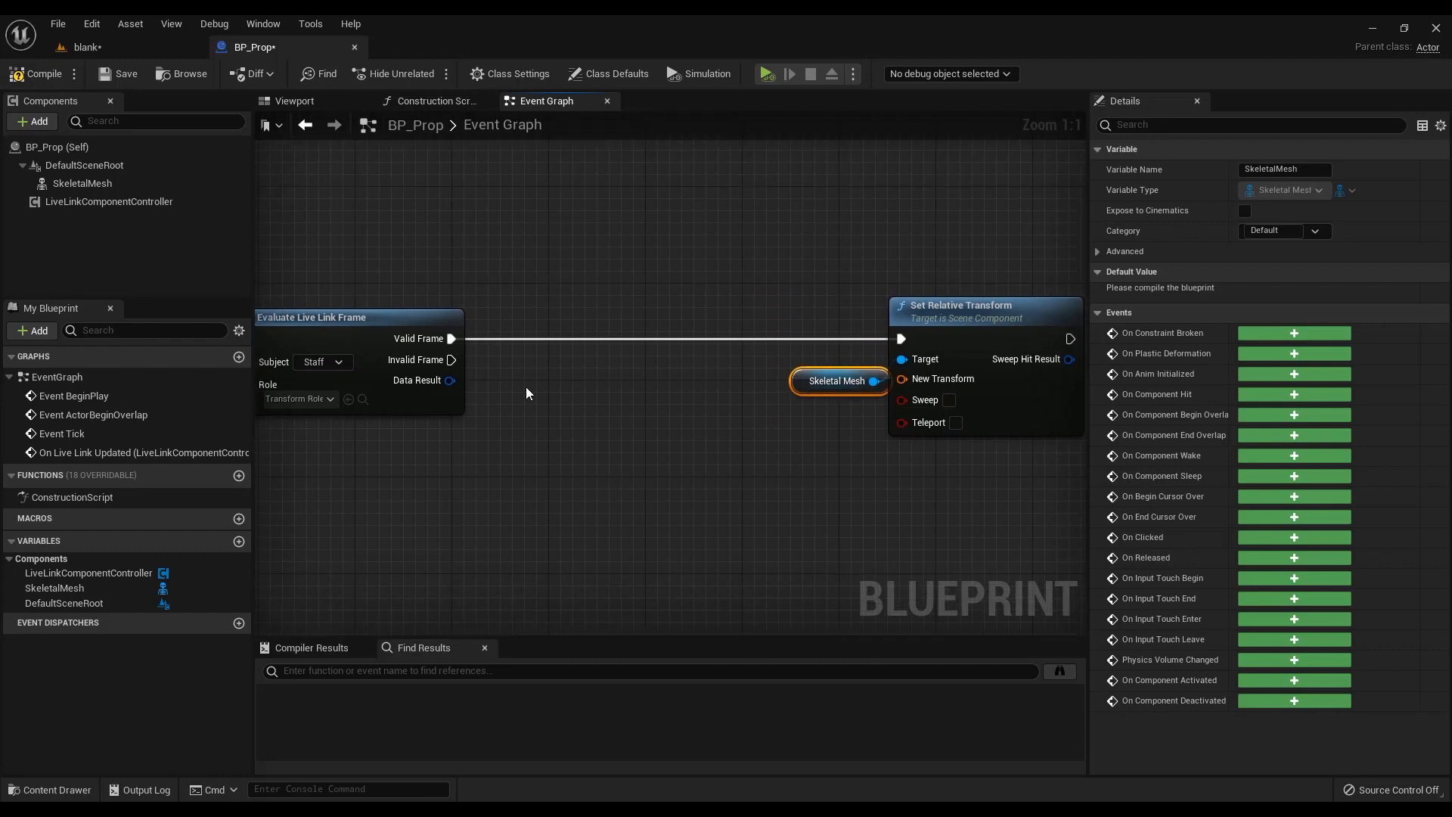
Try breaking apart the live link data result with break-struct nodes
{"action": "left_click_drag", "start_coordinate": [449, 380], "coordinate": [517, 501]}
{"action": "type", "text": "breal"}
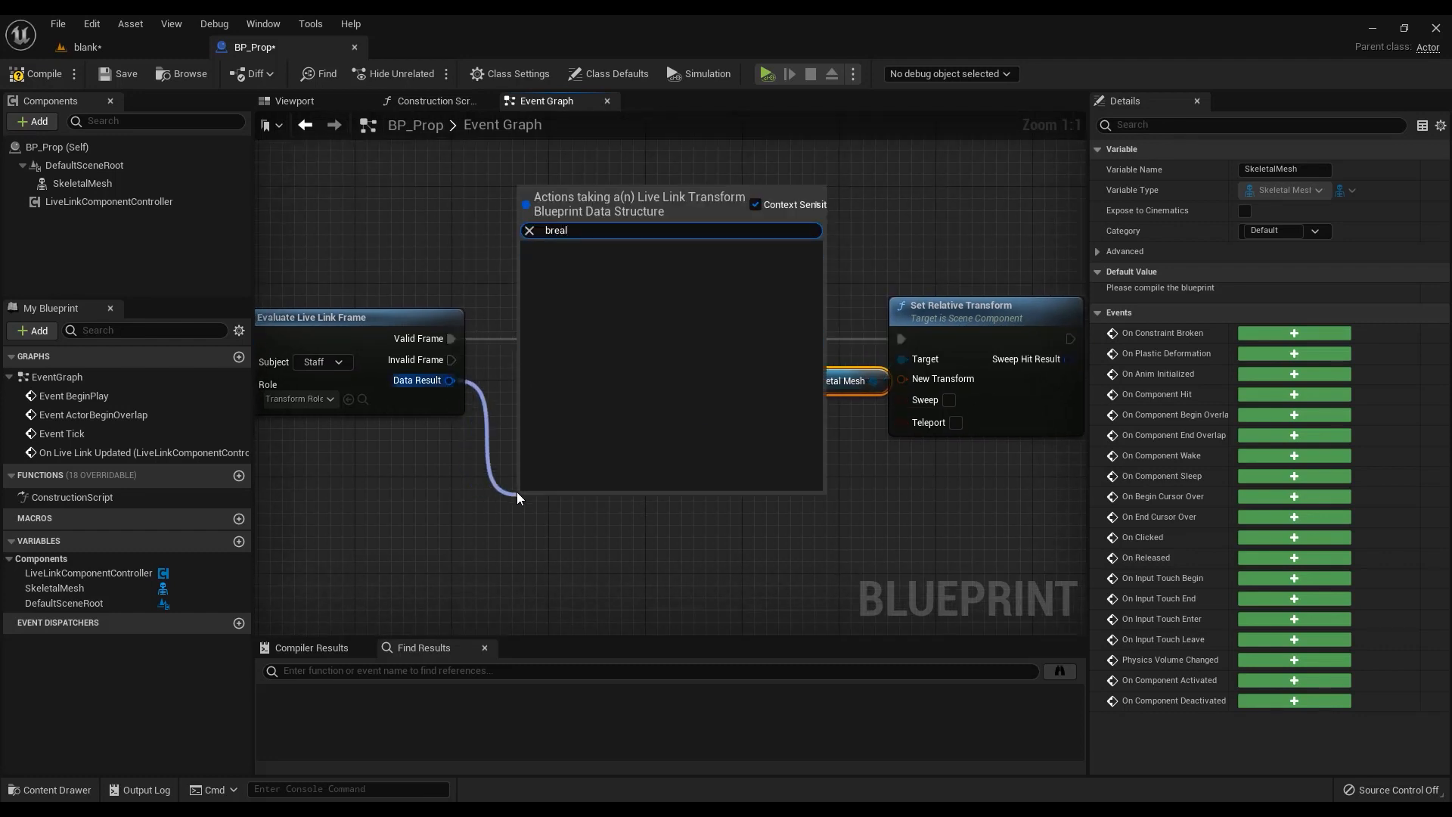
{"action": "left_click", "coordinate": [556, 230]}
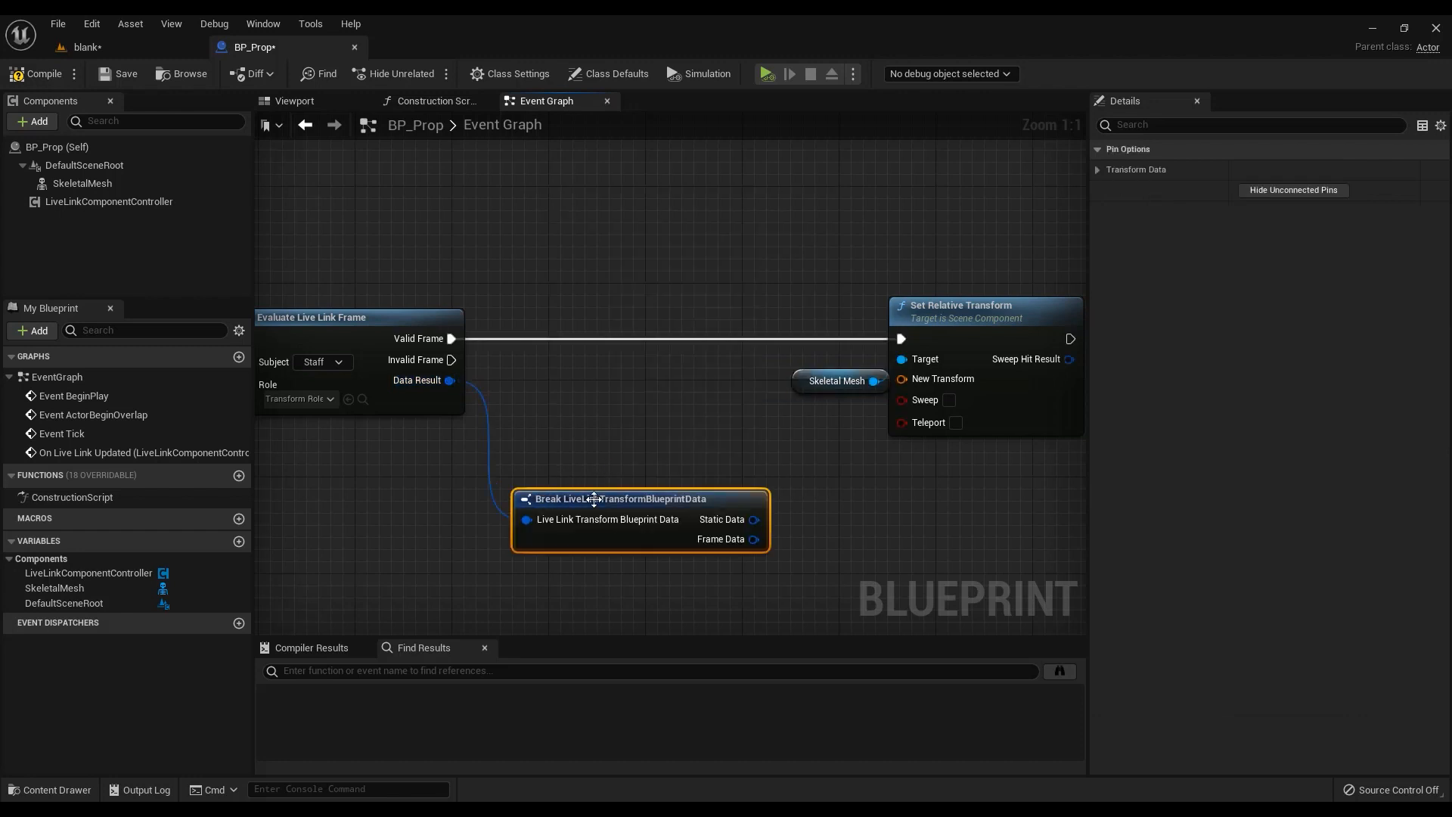
{"action": "left_click_drag", "start_coordinate": [753, 539], "coordinate": [789, 529]}
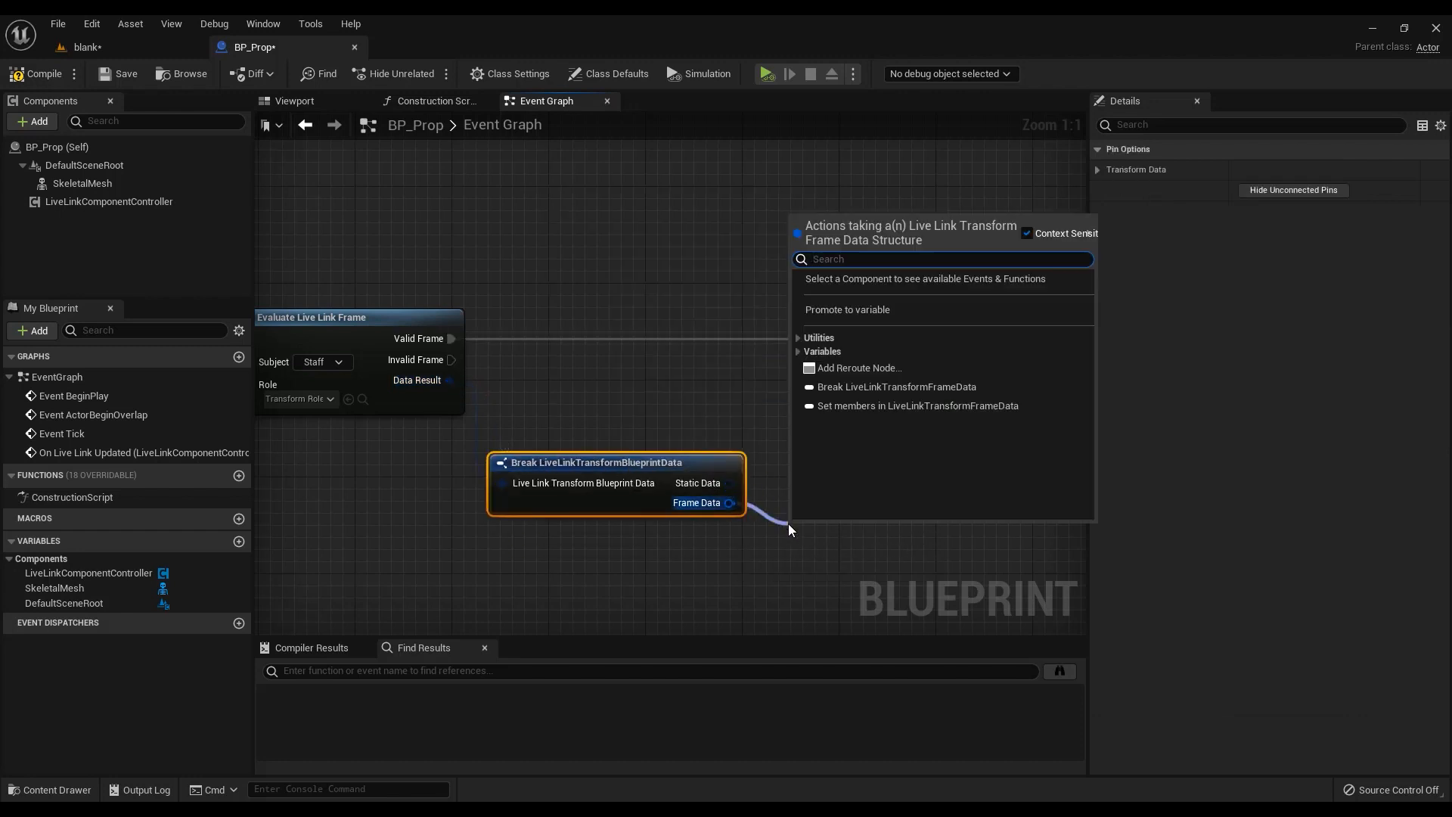
{"action": "type", "text": "breal"}
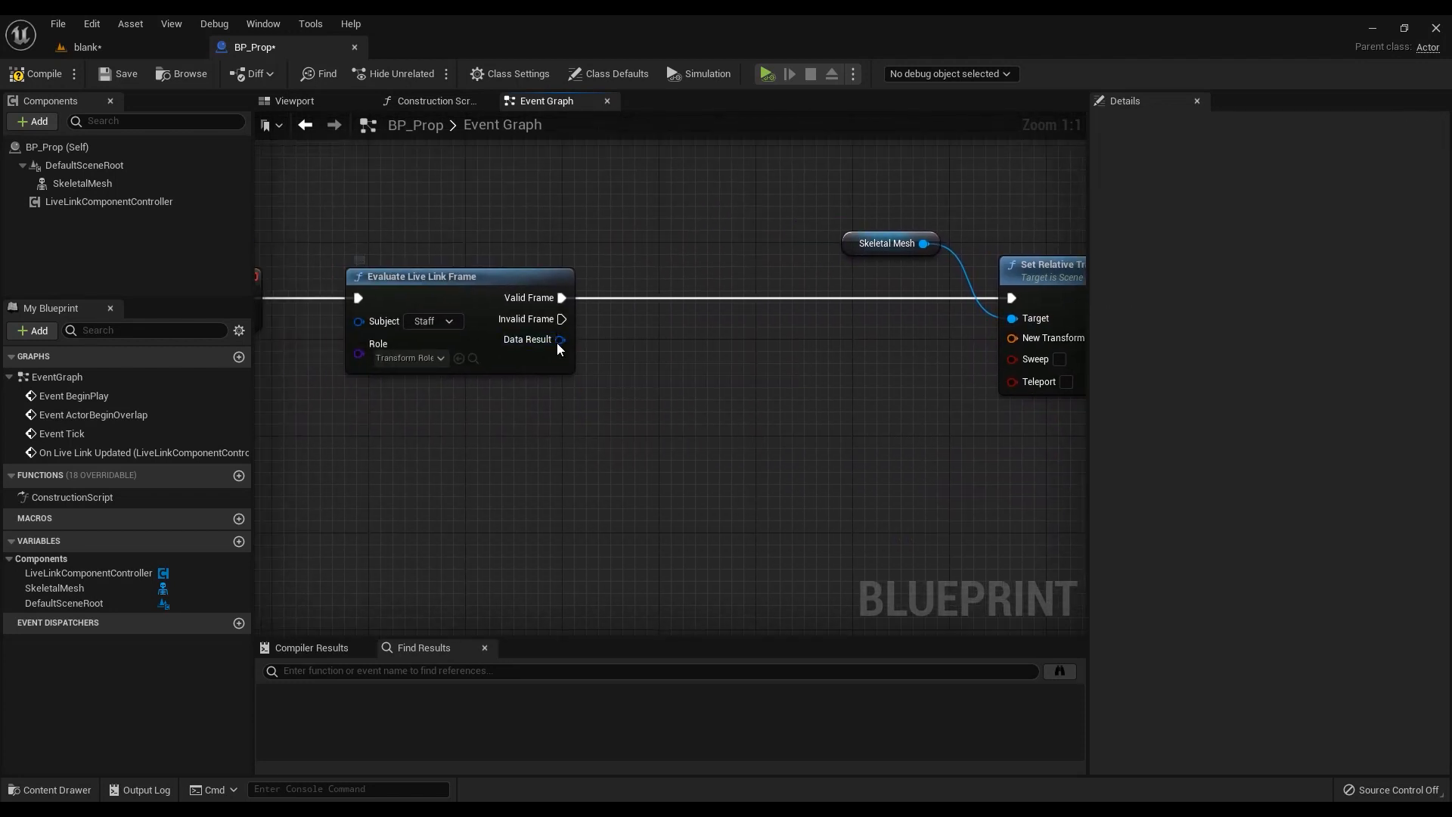
Split the Data Result pin into separate static-data and frame-data outputs
{"action": "right_click", "coordinate": [560, 339]}
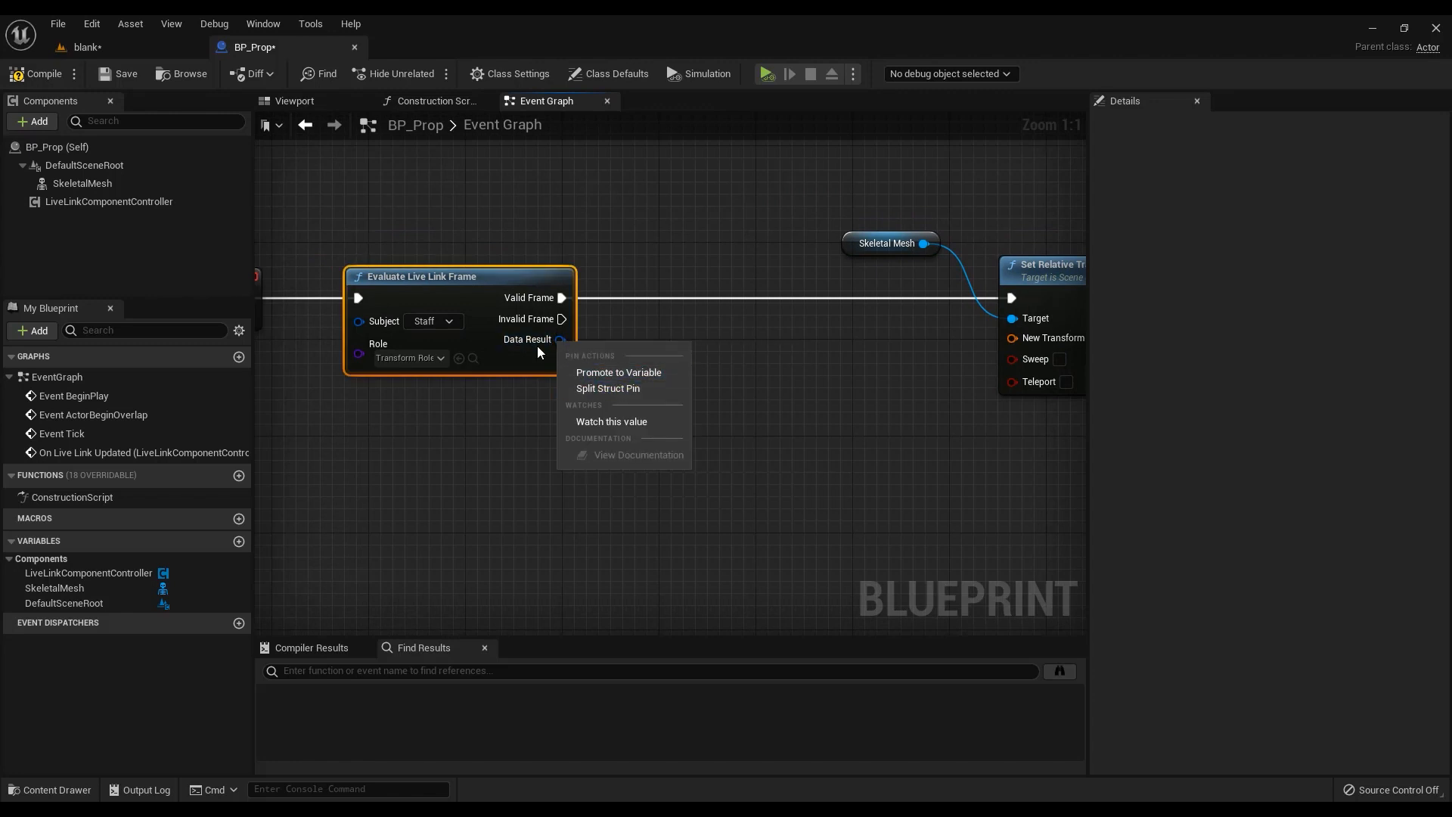
{"action": "left_click", "coordinate": [609, 389]}
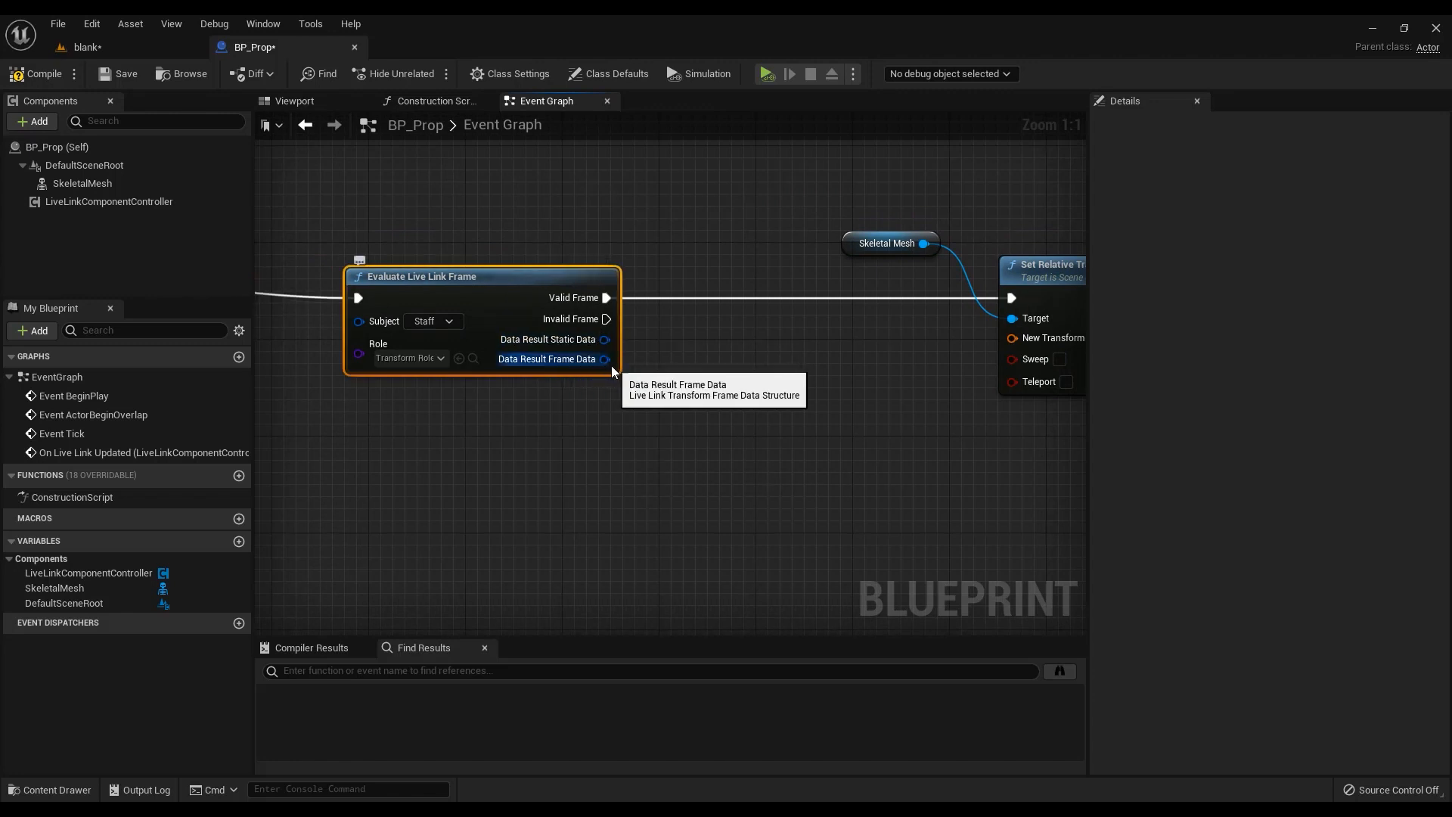